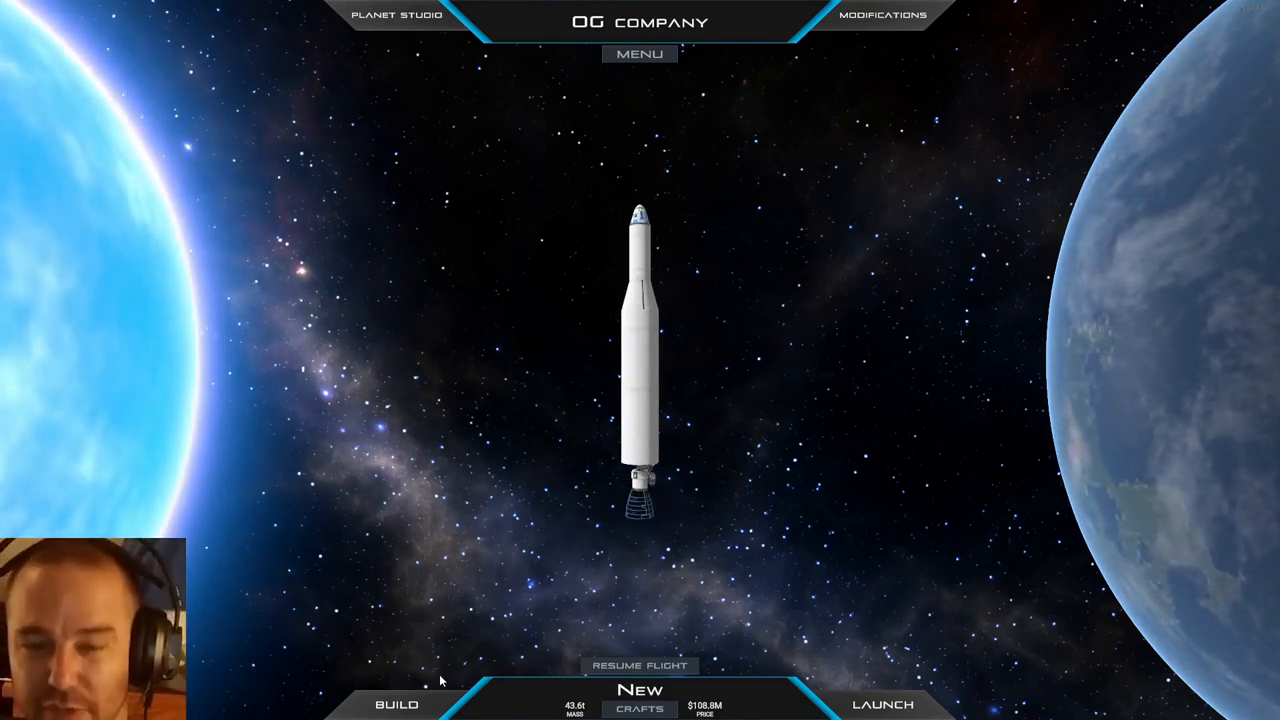
# Step: Open the current rocket in the craft designer via BUILD
pyautogui.click(884, 704)
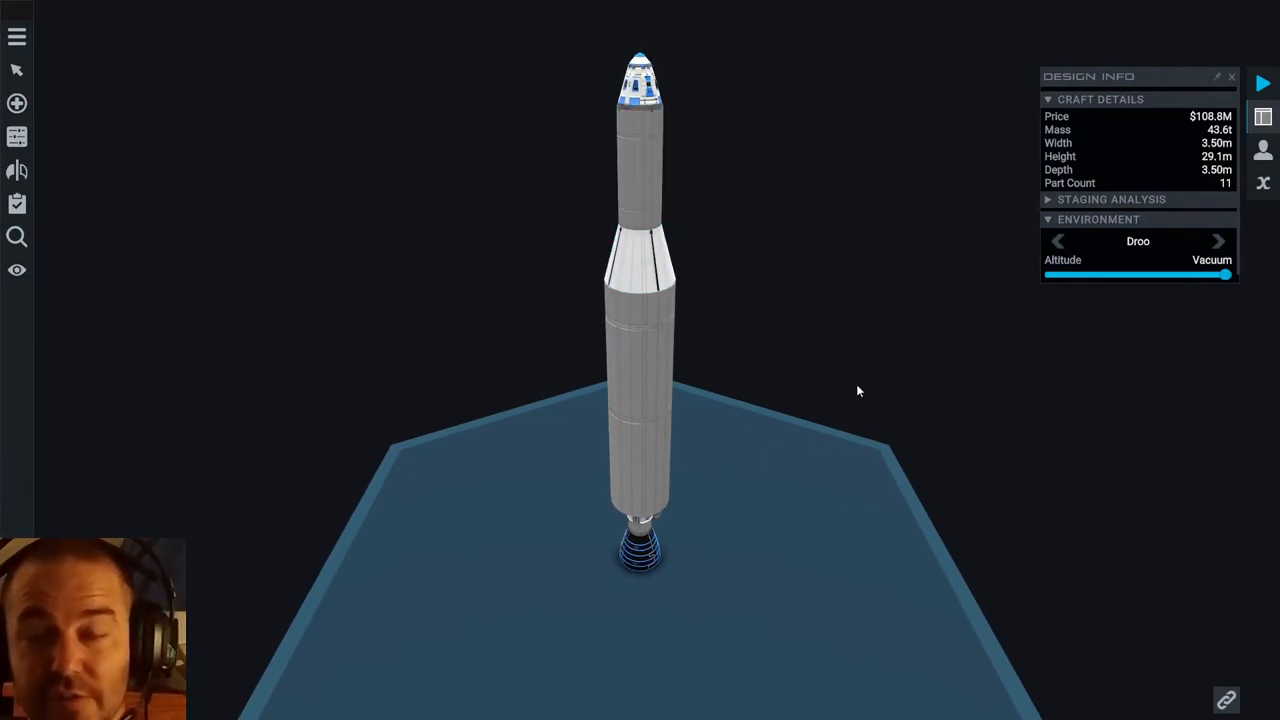
pyautogui.moveTo(656, 312)
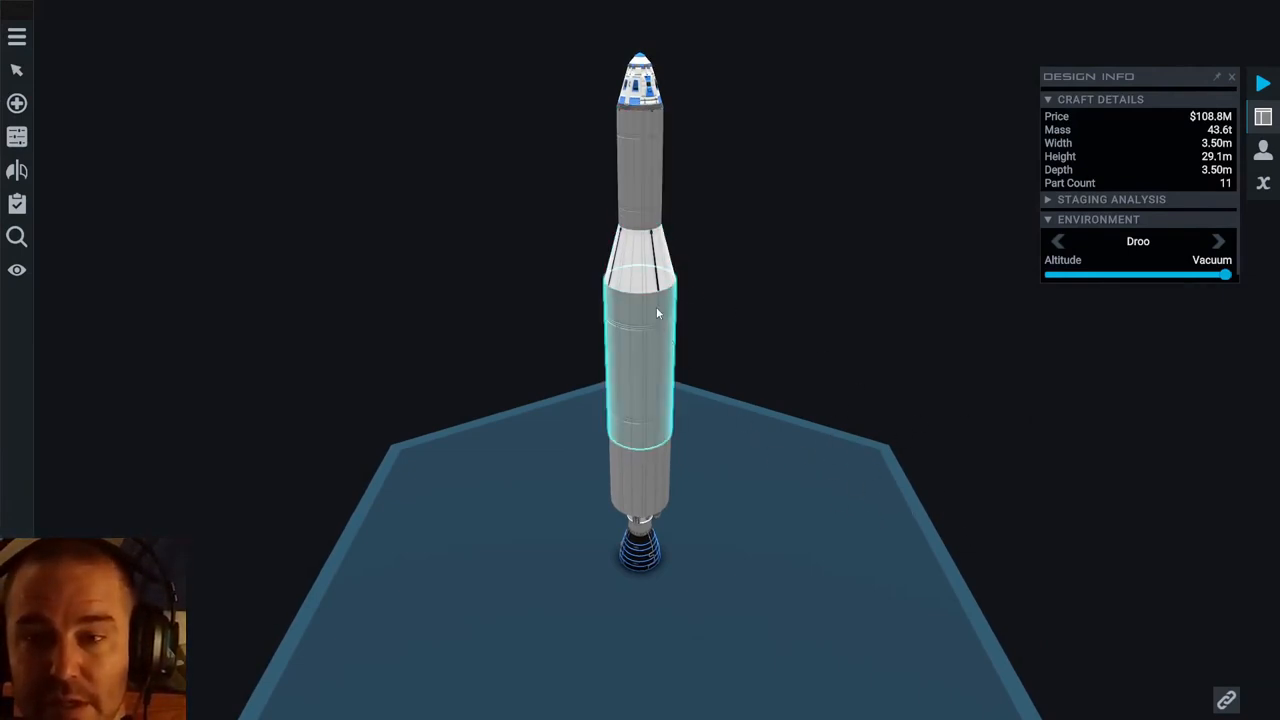
pyautogui.moveTo(912, 318)
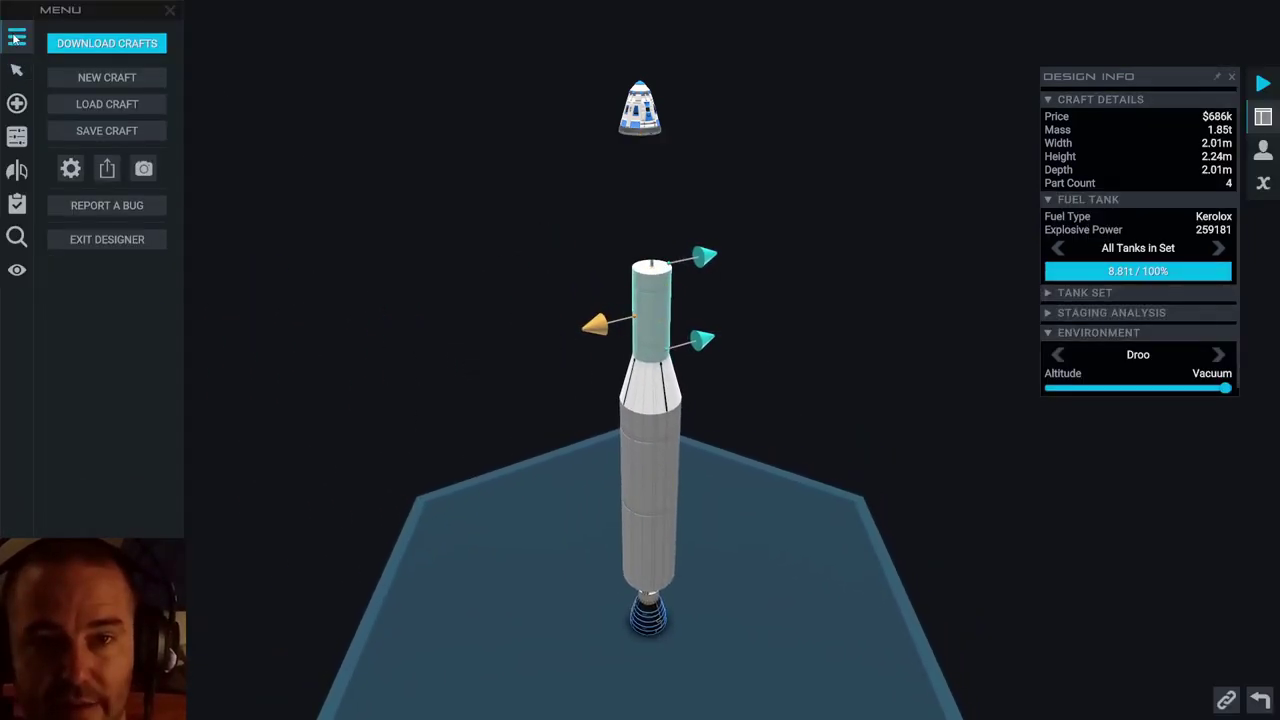
# Step: Start a new craft and choose ROCKET, leaving only the command pod
pyautogui.click(106, 76)
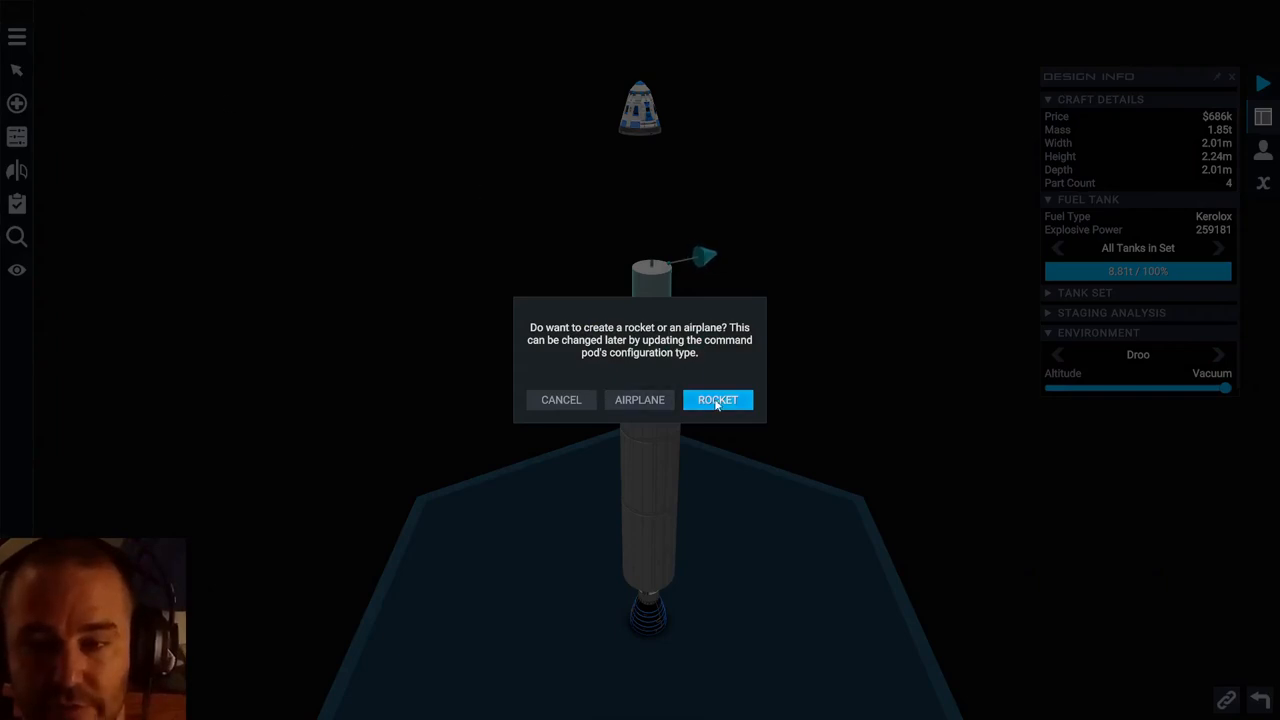
pyautogui.click(716, 400)
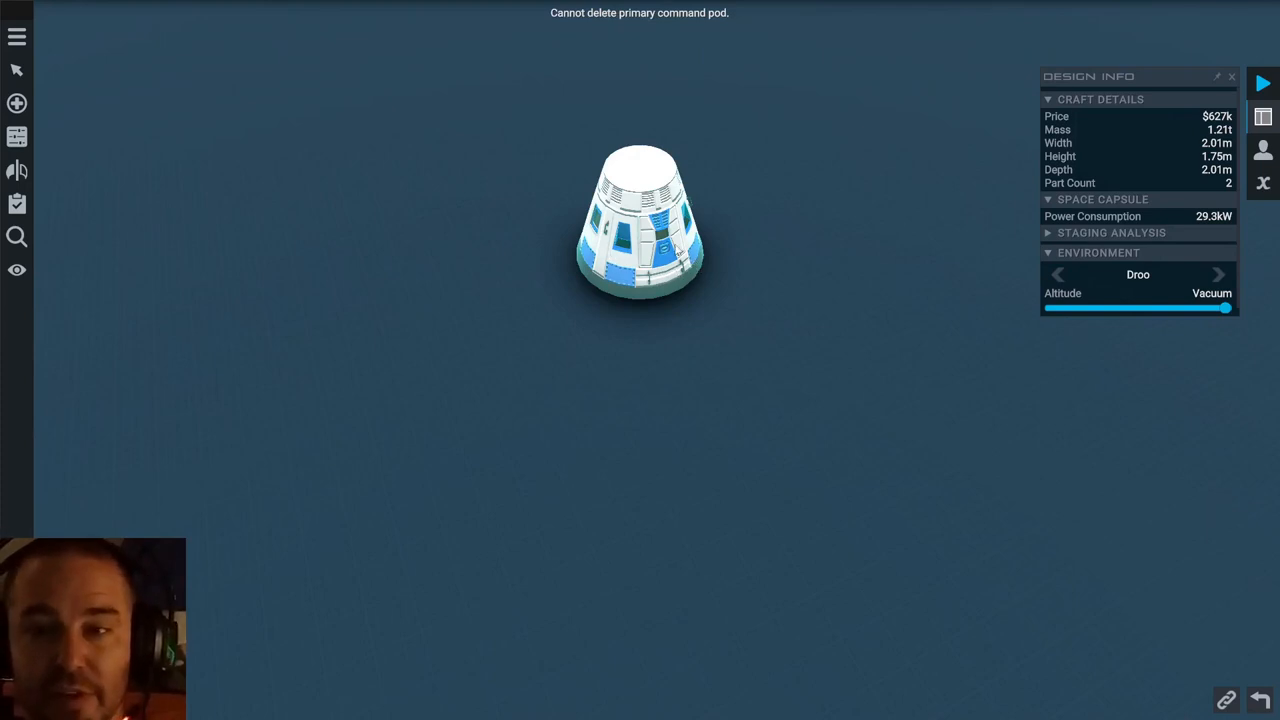
pyautogui.moveTo(754, 432)
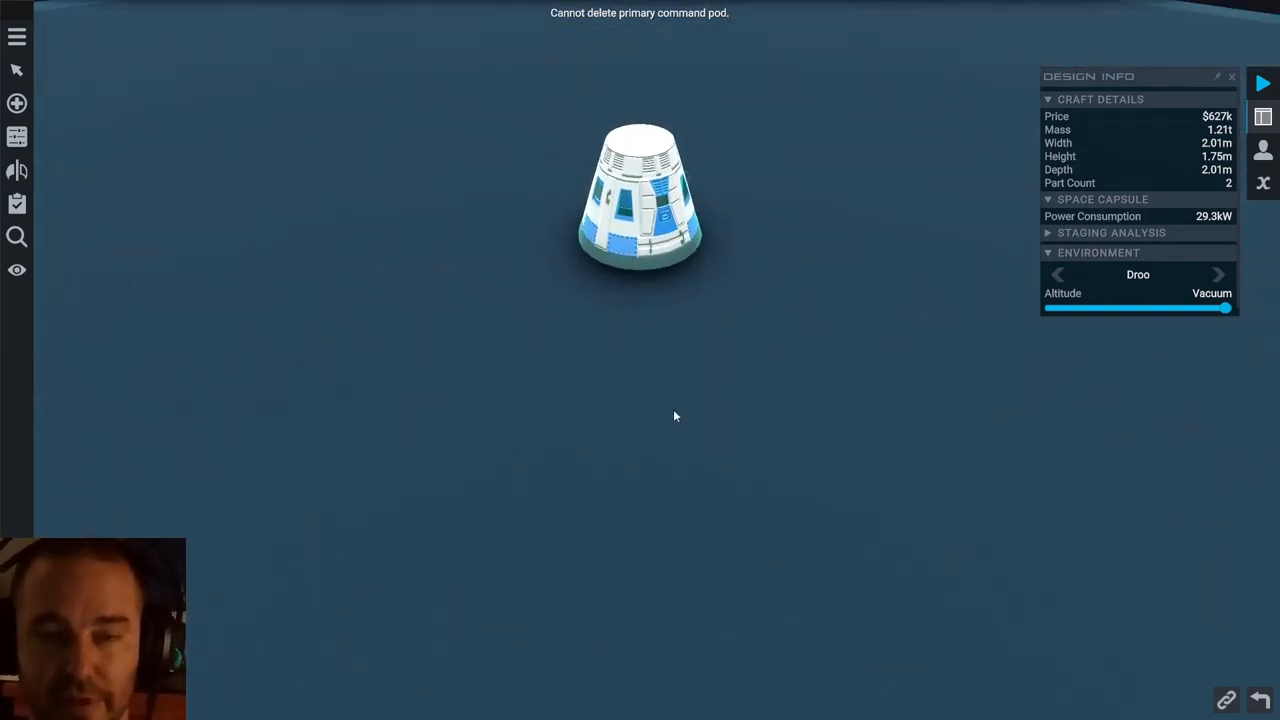
# Step: Bring up the Add Part catalogue and switch from Command to Structural parts
pyautogui.click(16, 104)
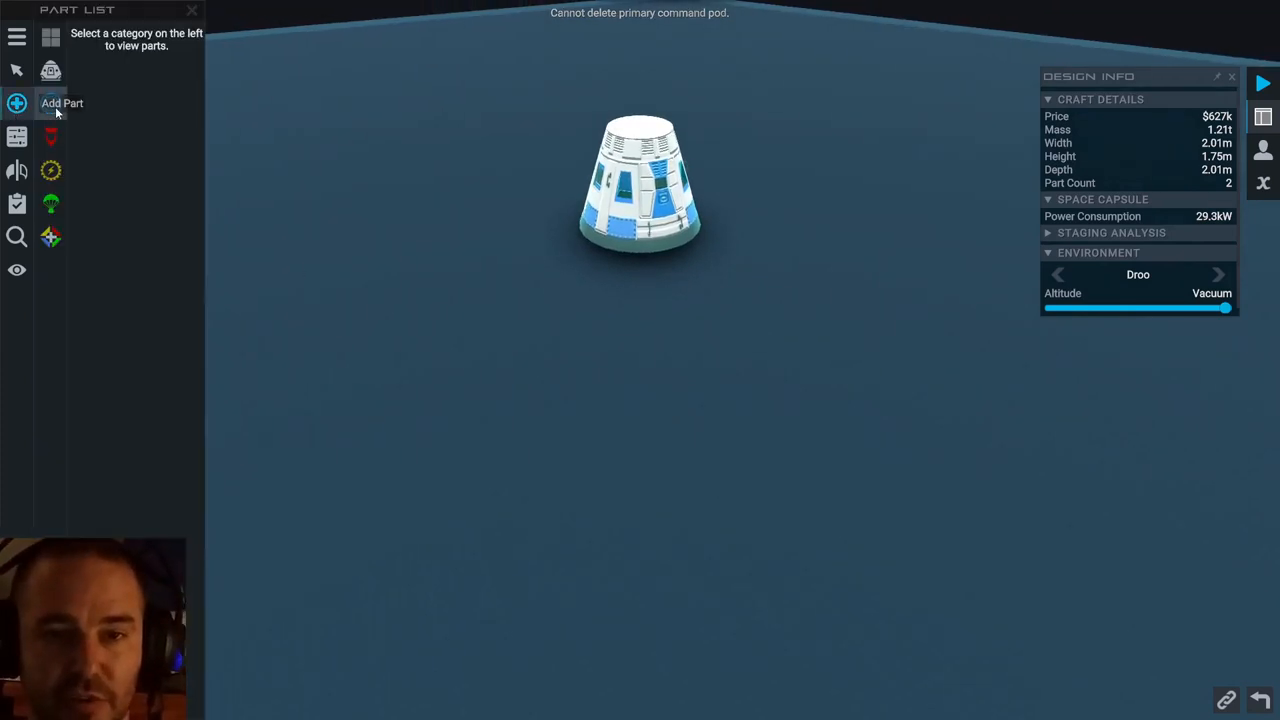
pyautogui.click(50, 70)
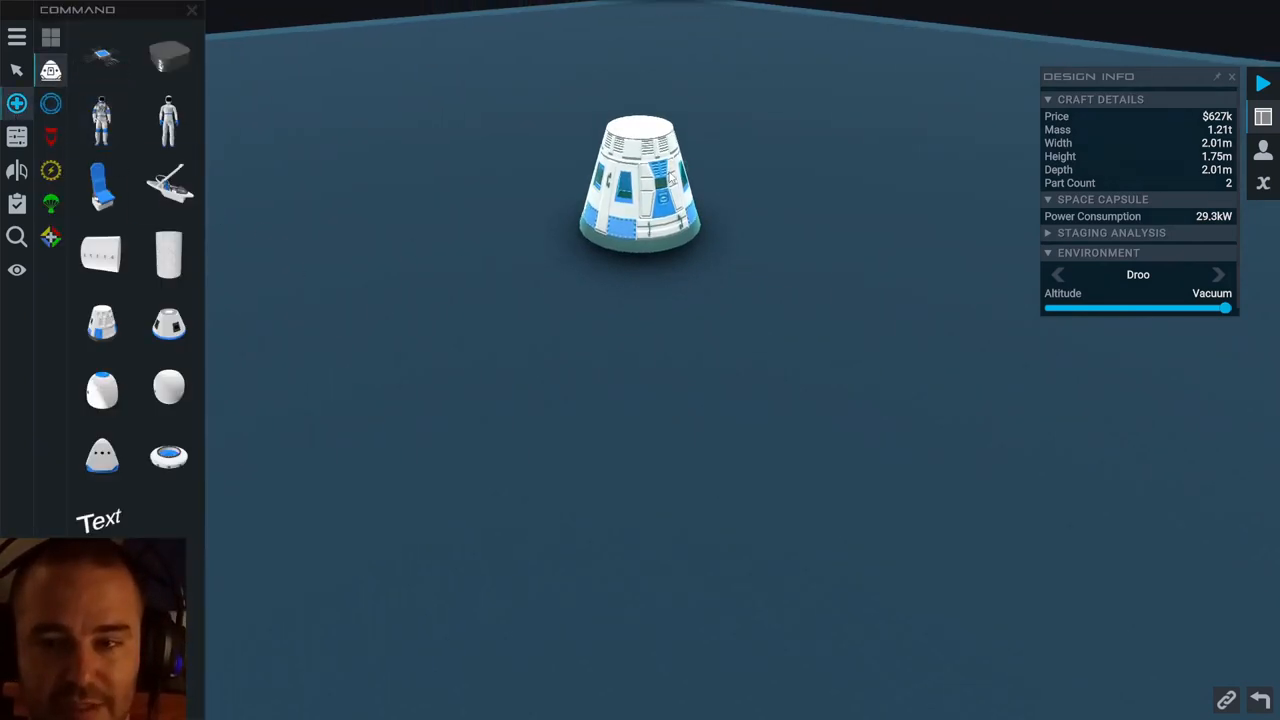
pyautogui.moveTo(168, 320)
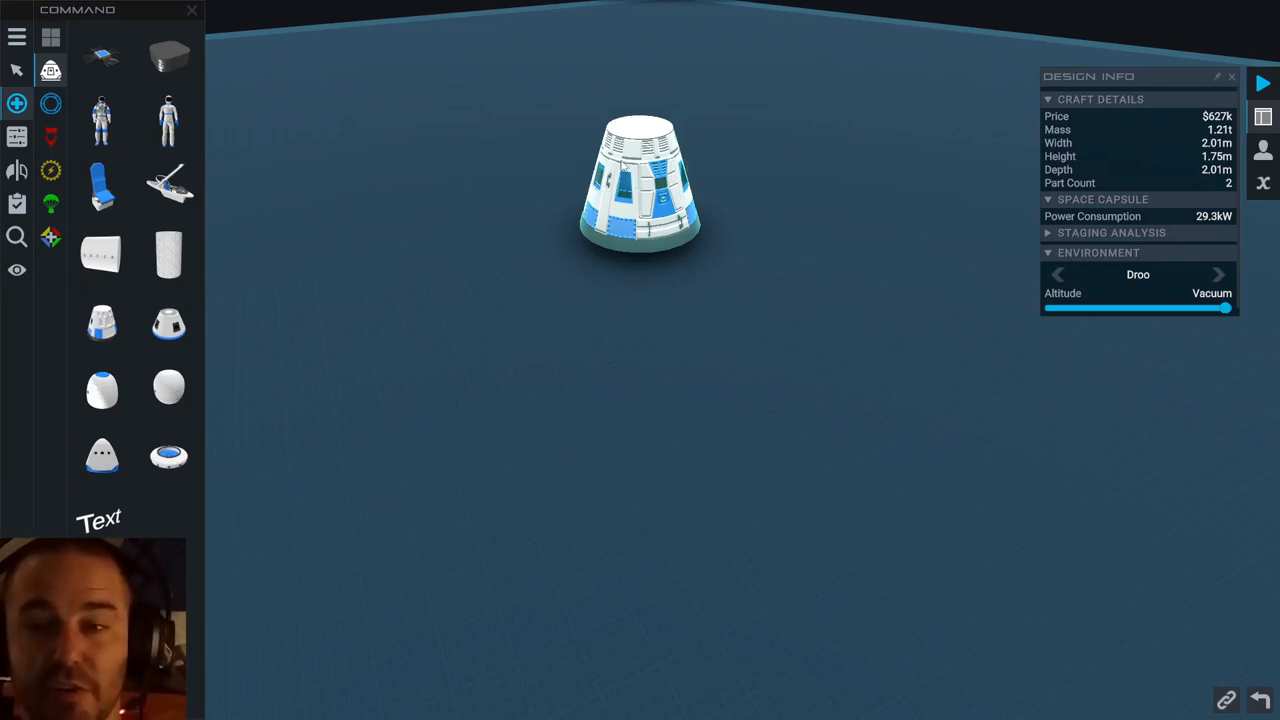
pyautogui.moveTo(168, 254)
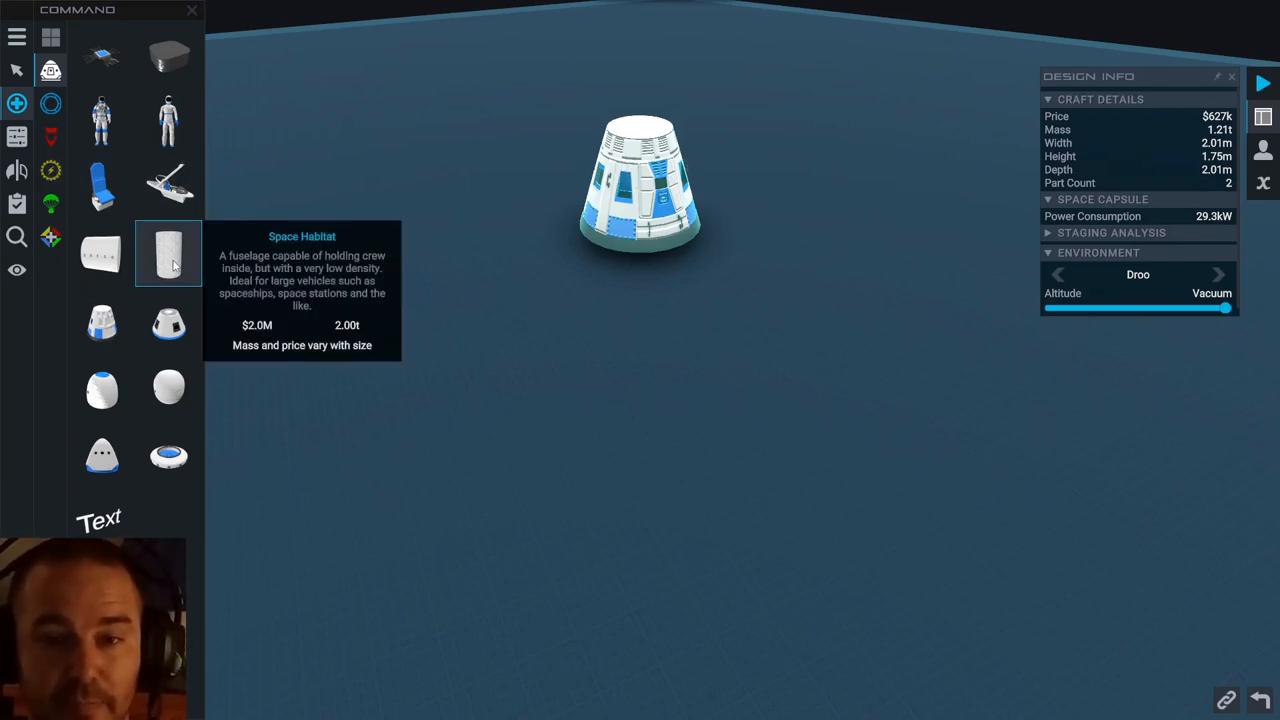
pyautogui.click(48, 100)
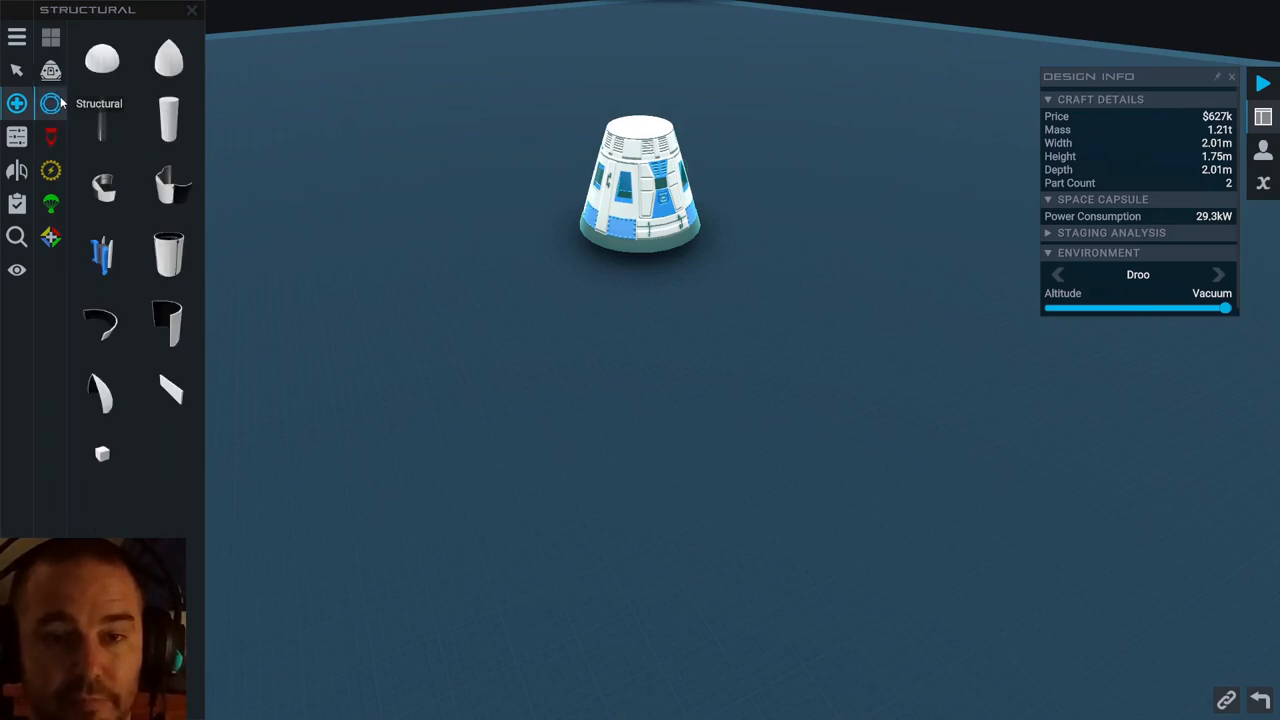
pyautogui.moveTo(168, 120)
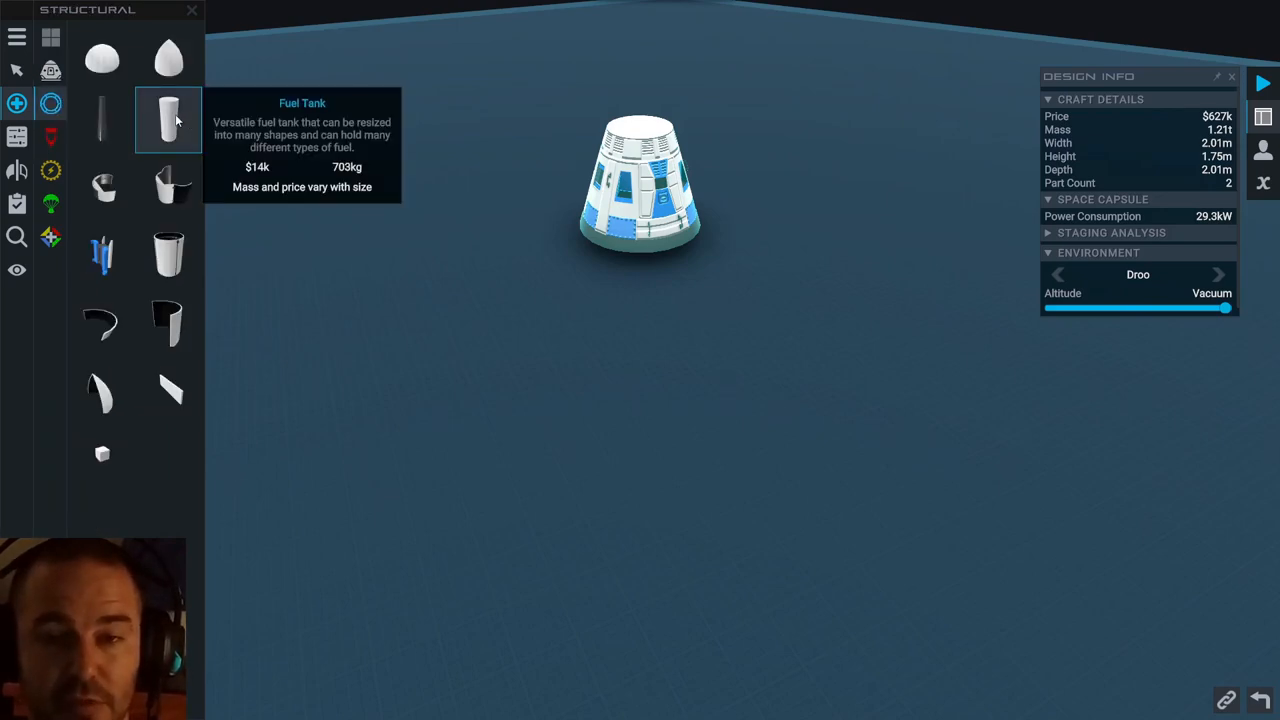
# Step: Attach a Fuel Tank under the command pod, then browse the Electronics category
pyautogui.click(168, 120)
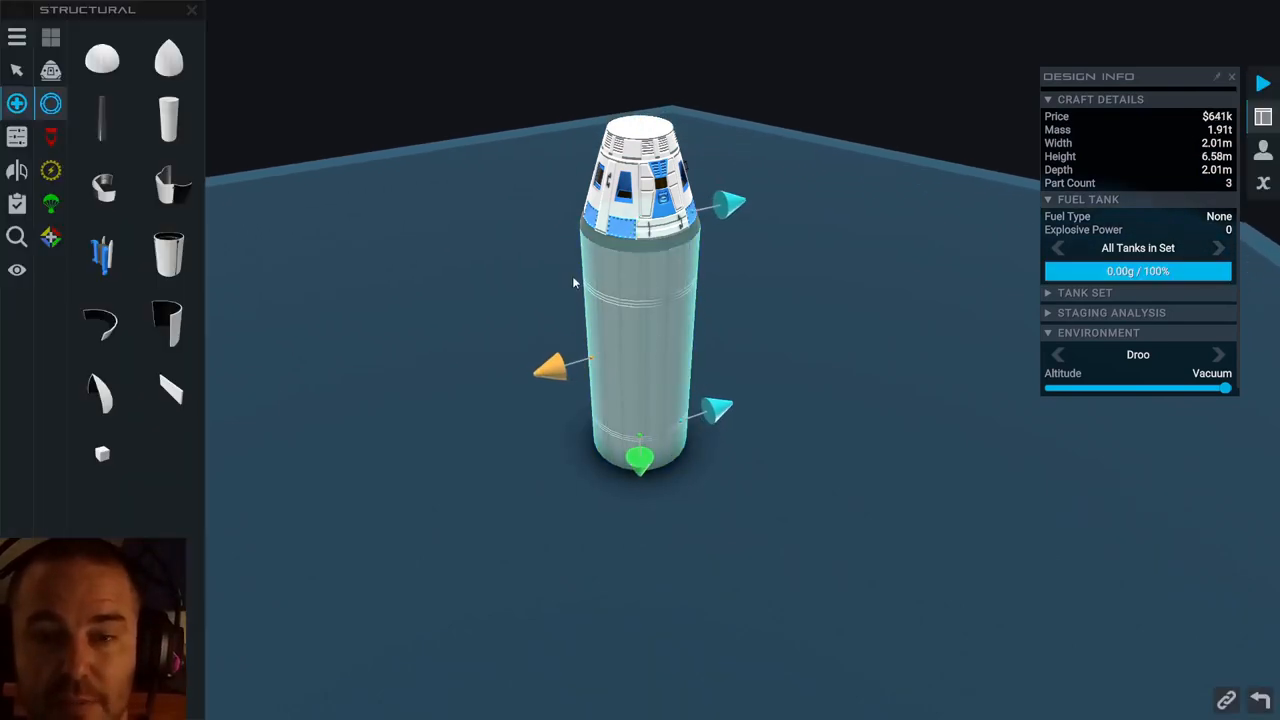
pyautogui.click(48, 170)
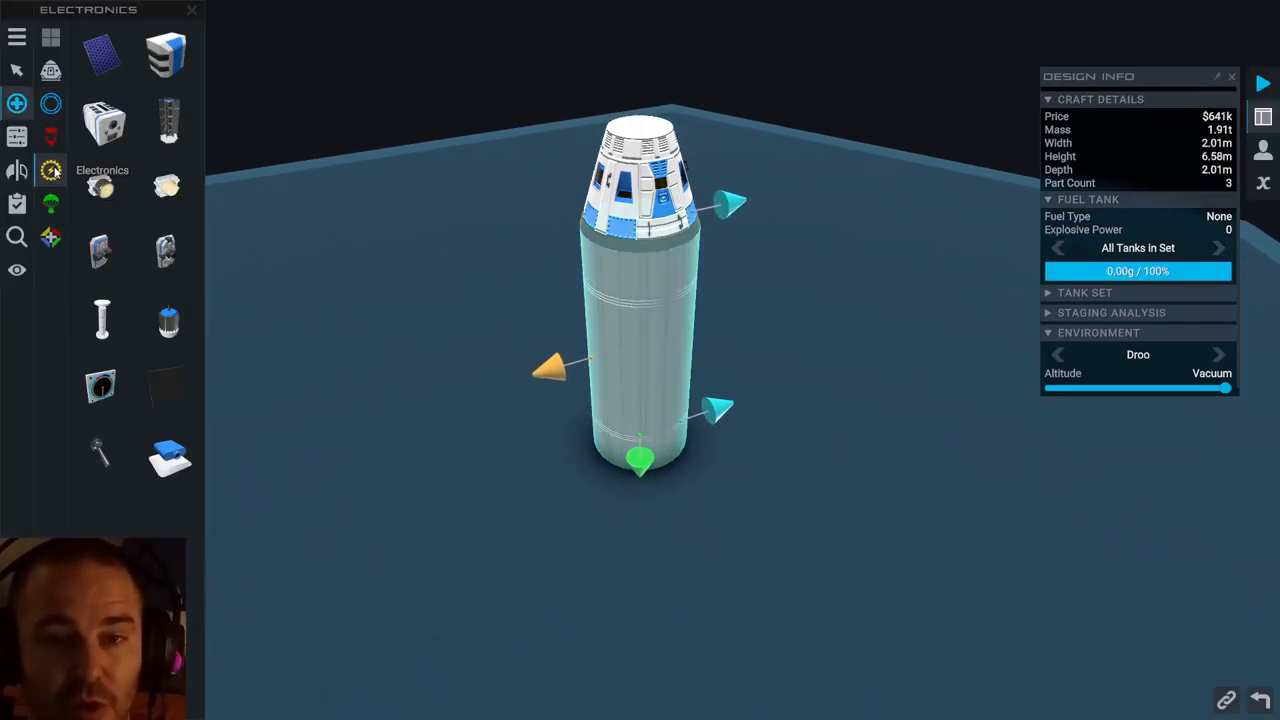
pyautogui.moveTo(100, 124)
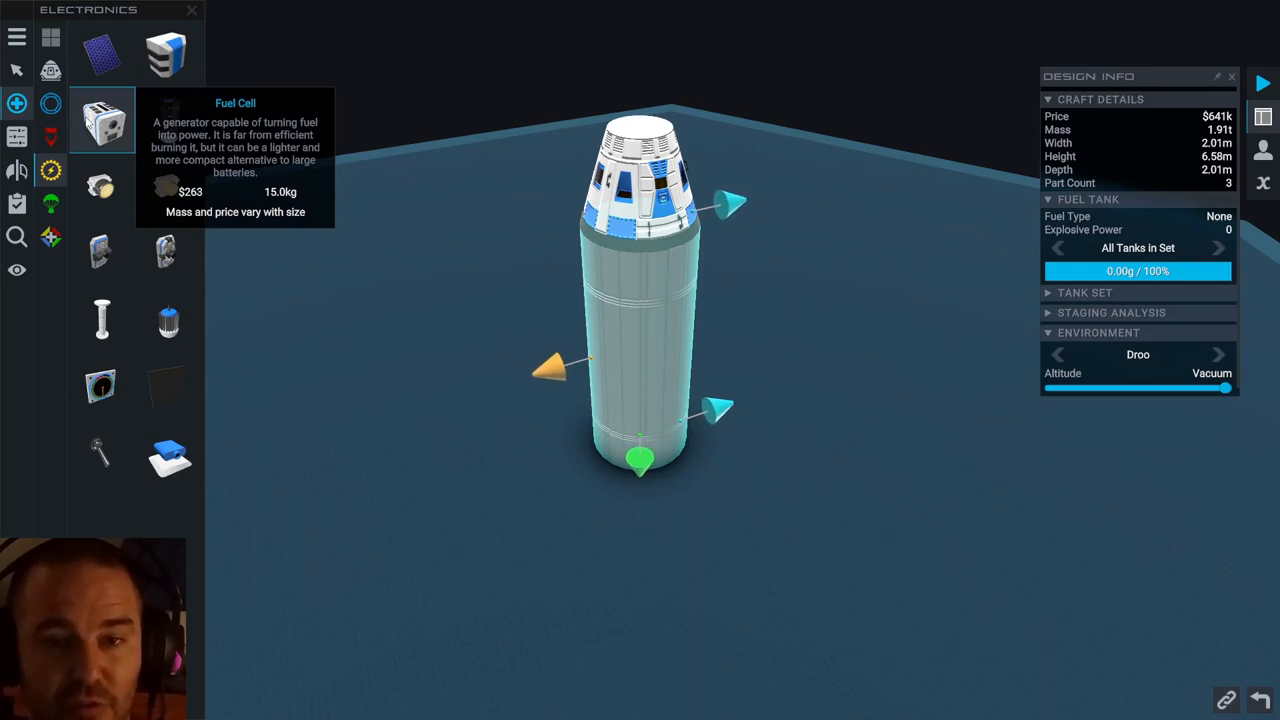
pyautogui.moveTo(168, 120)
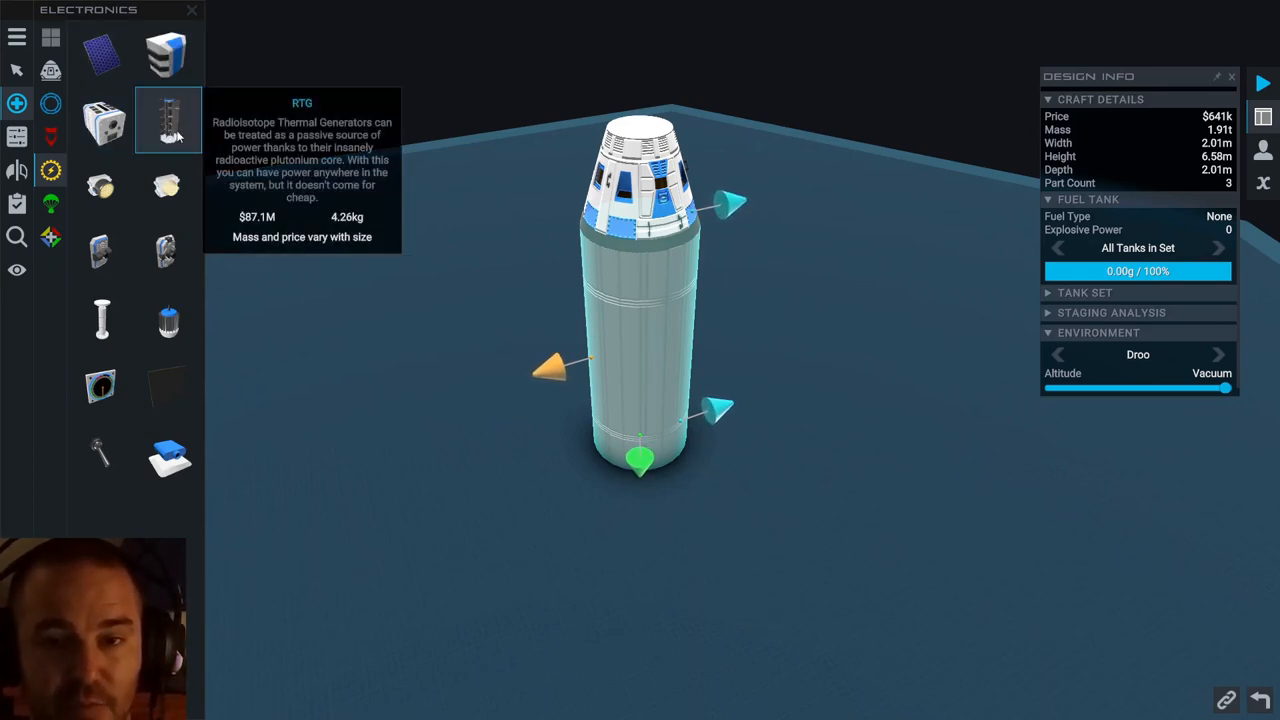
pyautogui.moveTo(100, 188)
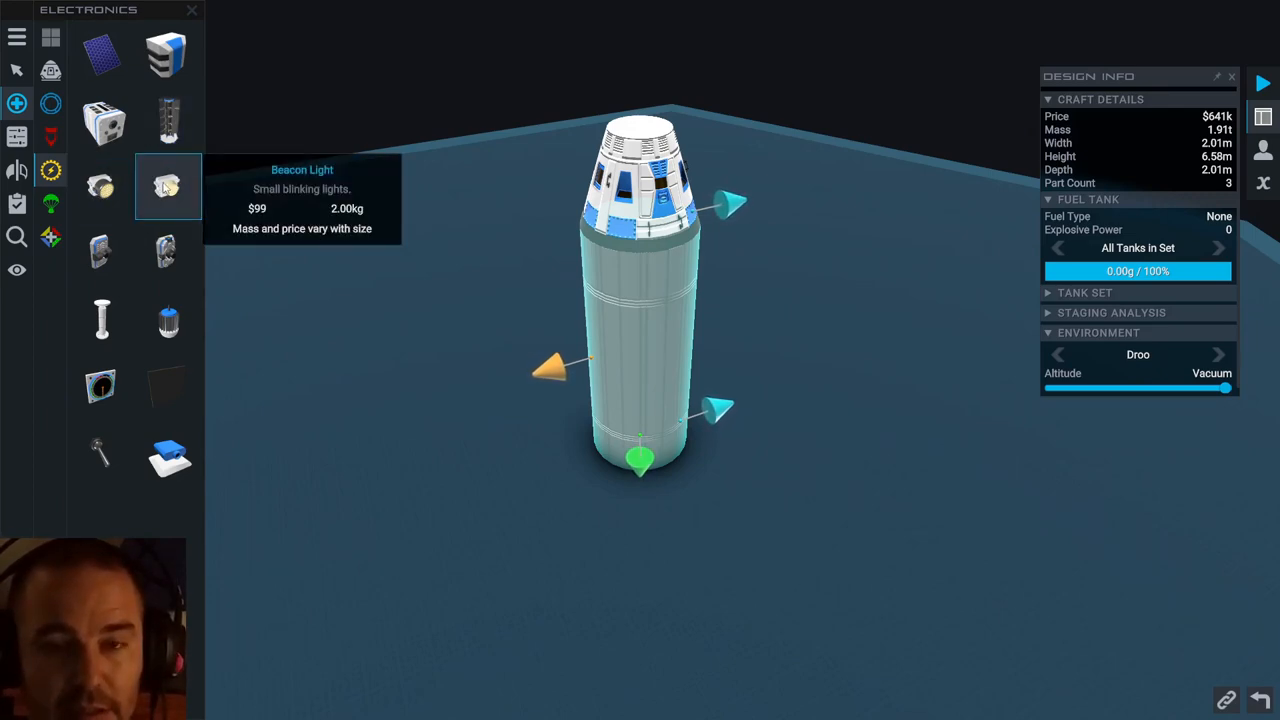
pyautogui.moveTo(100, 252)
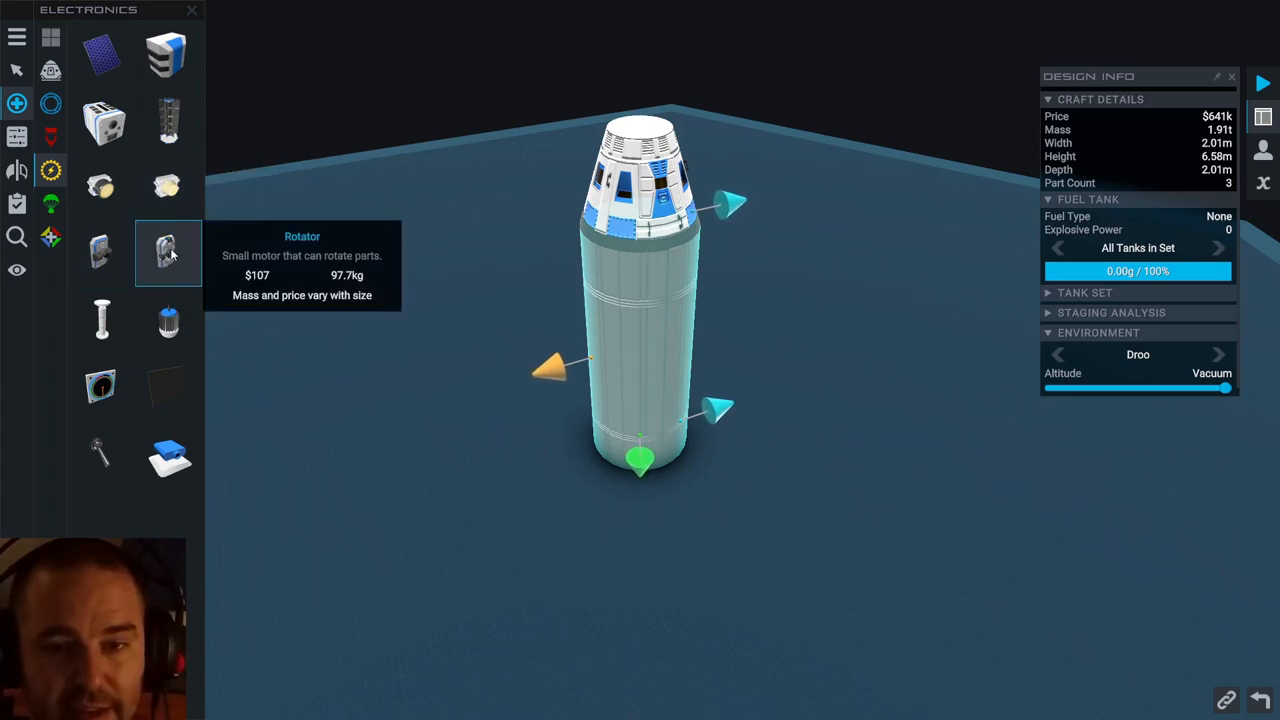
pyautogui.moveTo(168, 320)
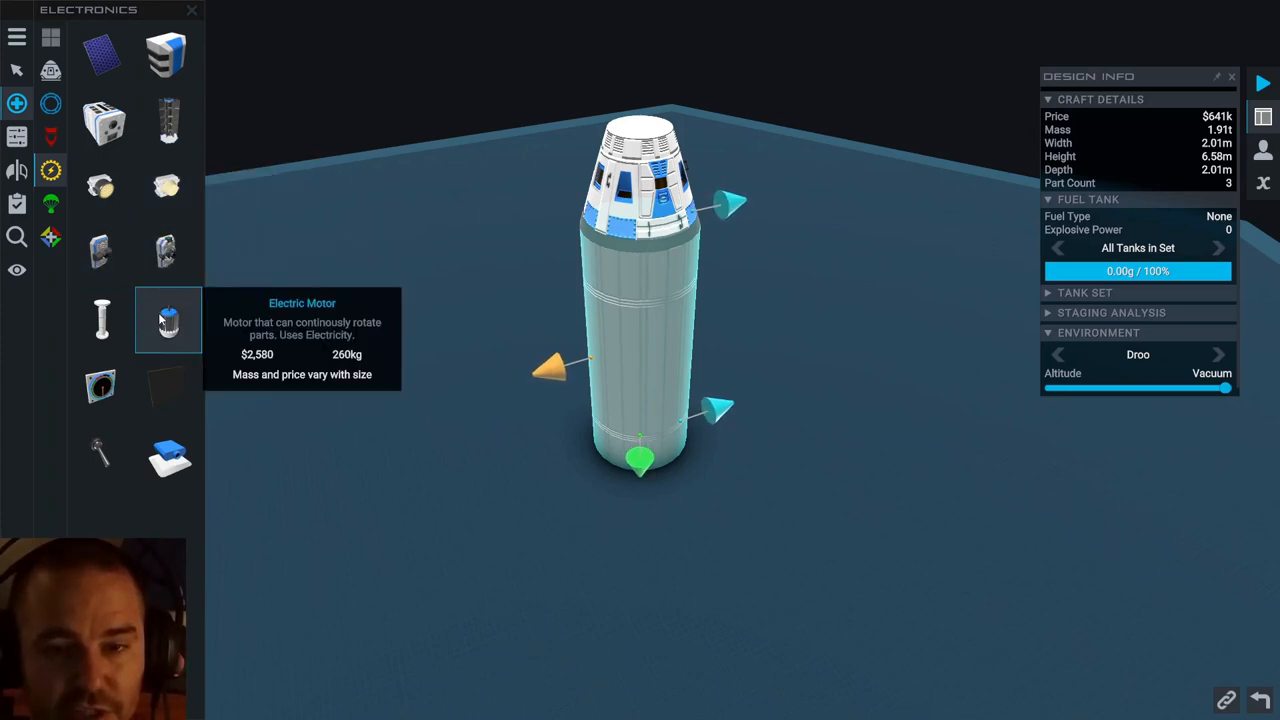
pyautogui.moveTo(100, 318)
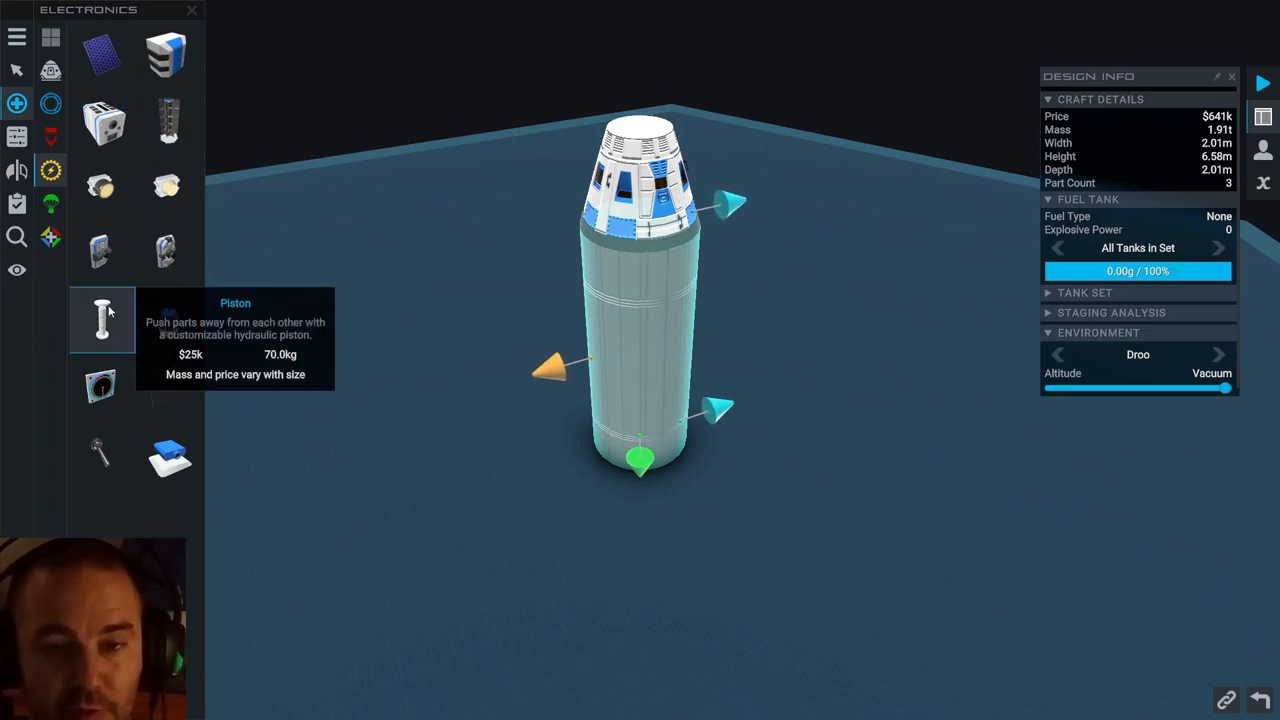
pyautogui.moveTo(180, 384)
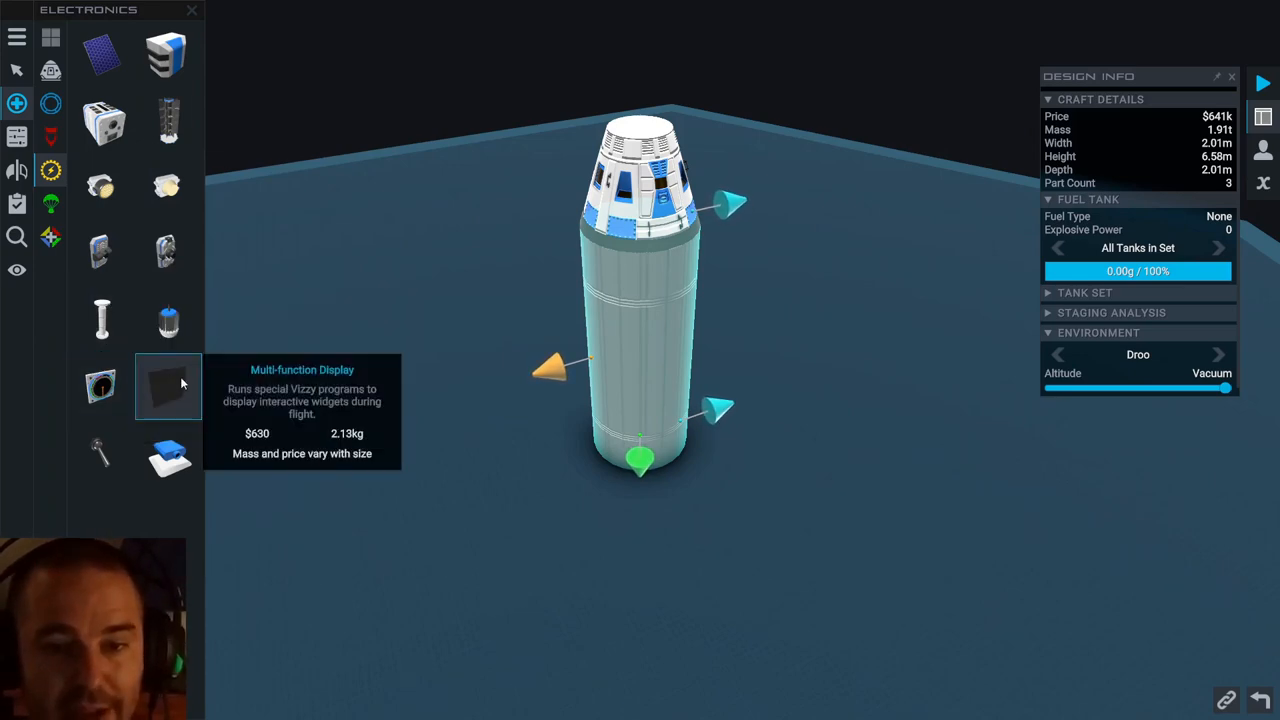
pyautogui.moveTo(168, 452)
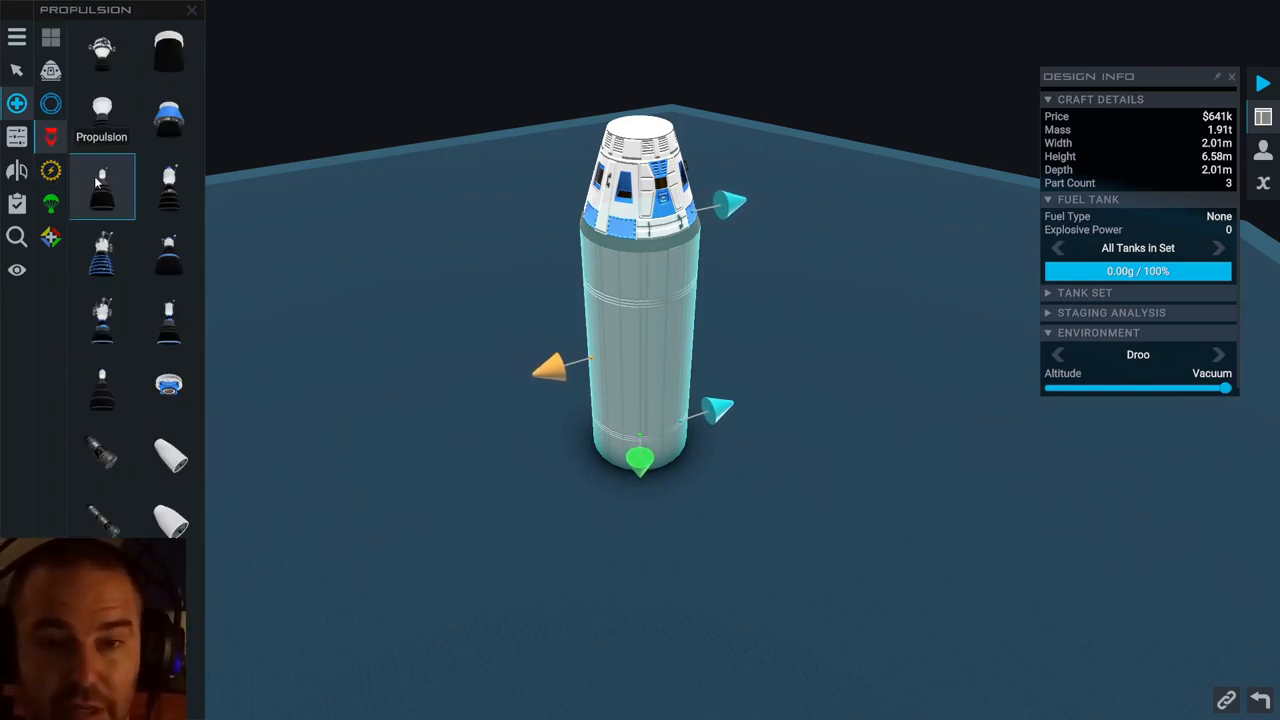
pyautogui.moveTo(100, 184)
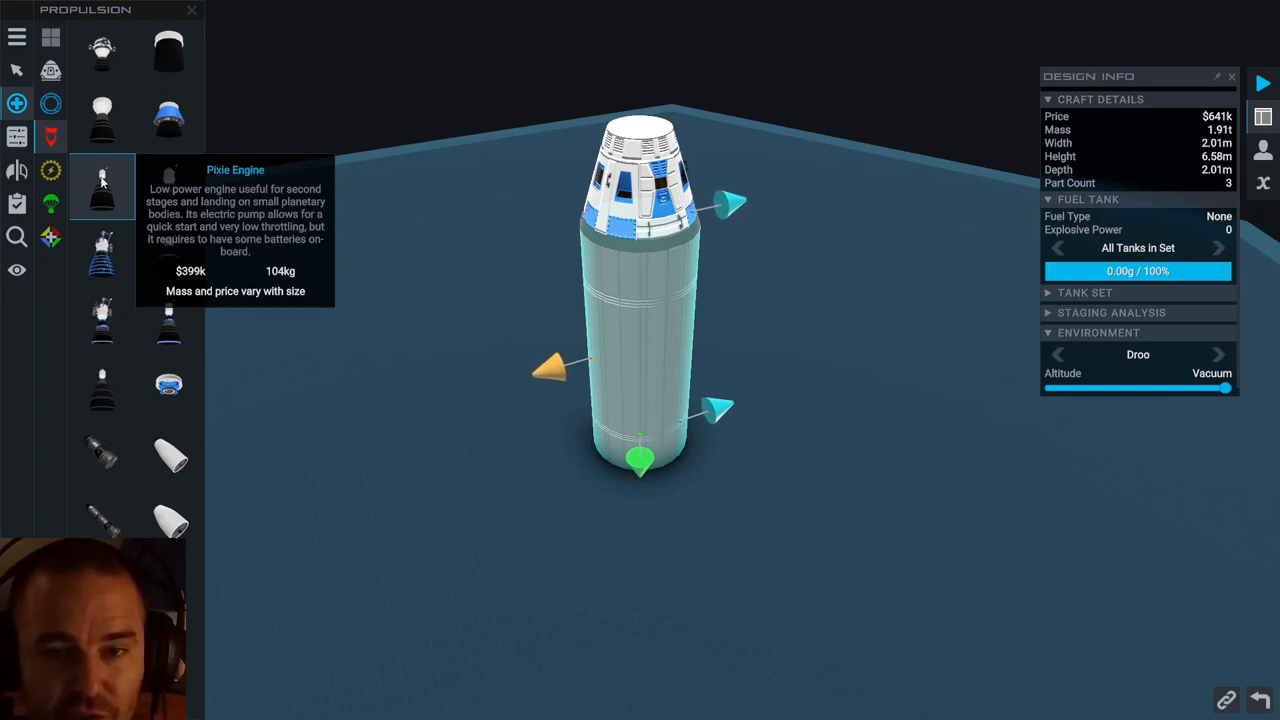
pyautogui.moveTo(116, 188)
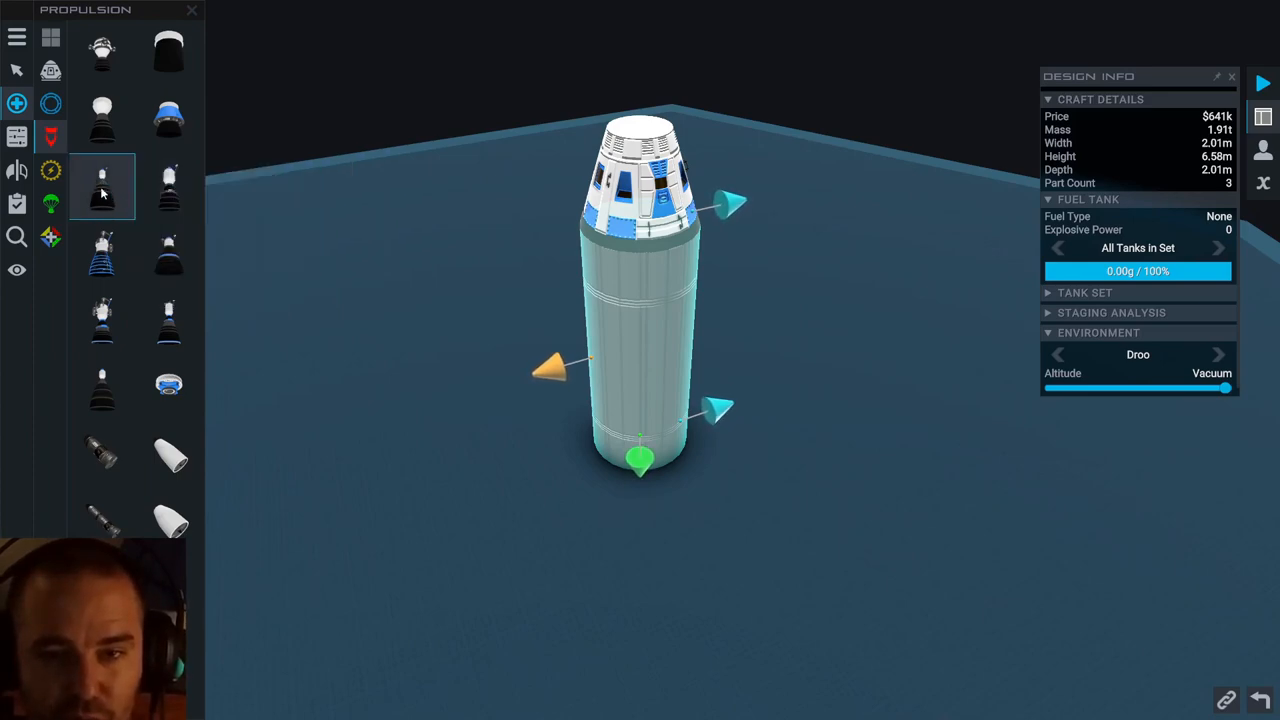
pyautogui.moveTo(100, 188)
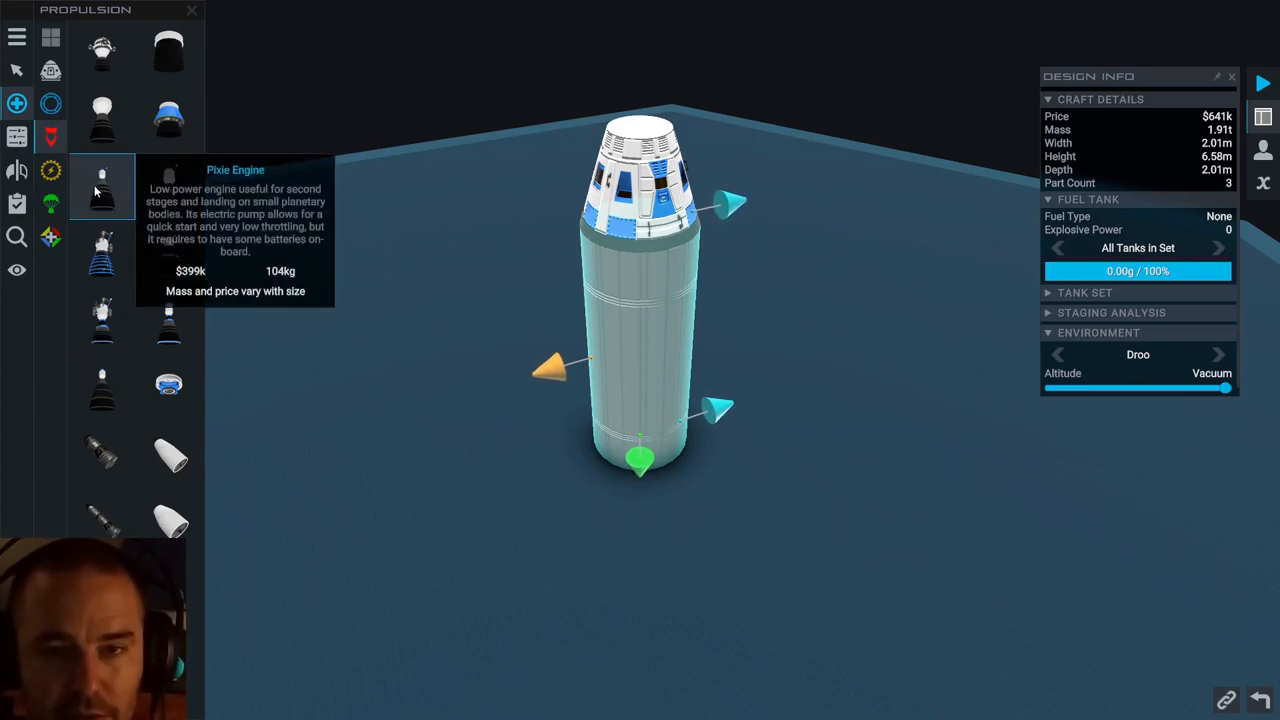
pyautogui.moveTo(168, 188)
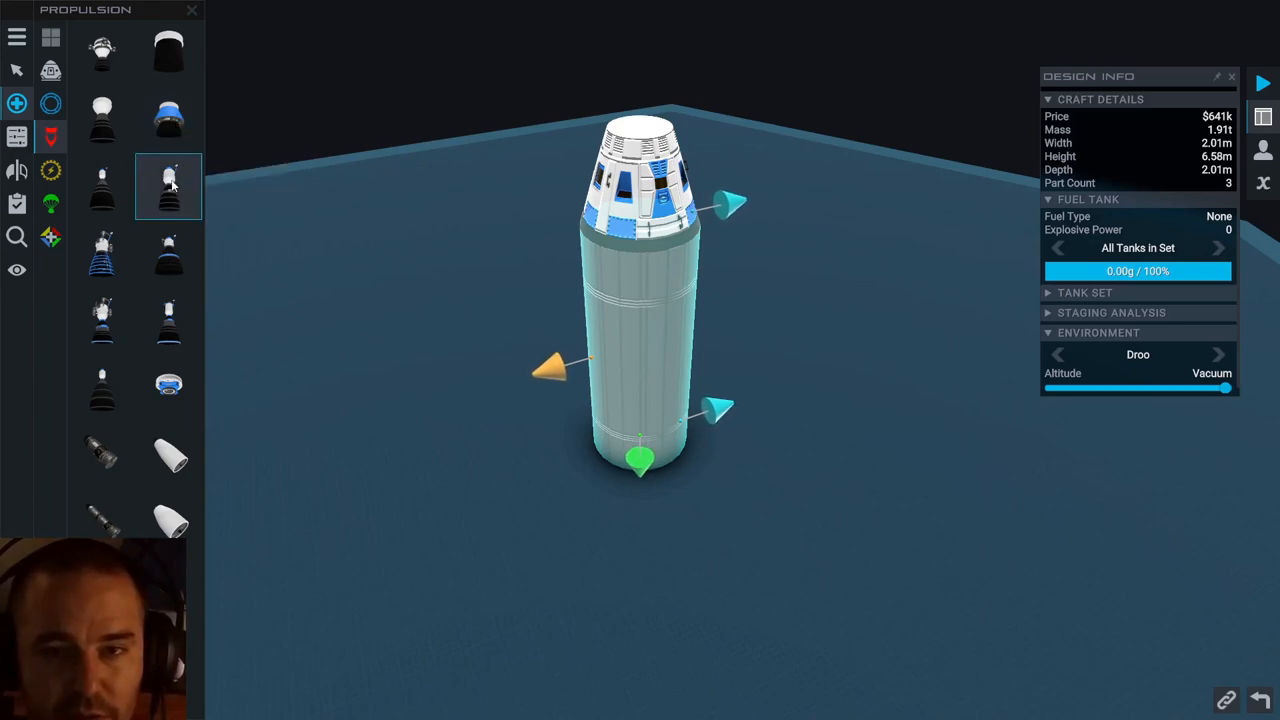
pyautogui.moveTo(102, 118)
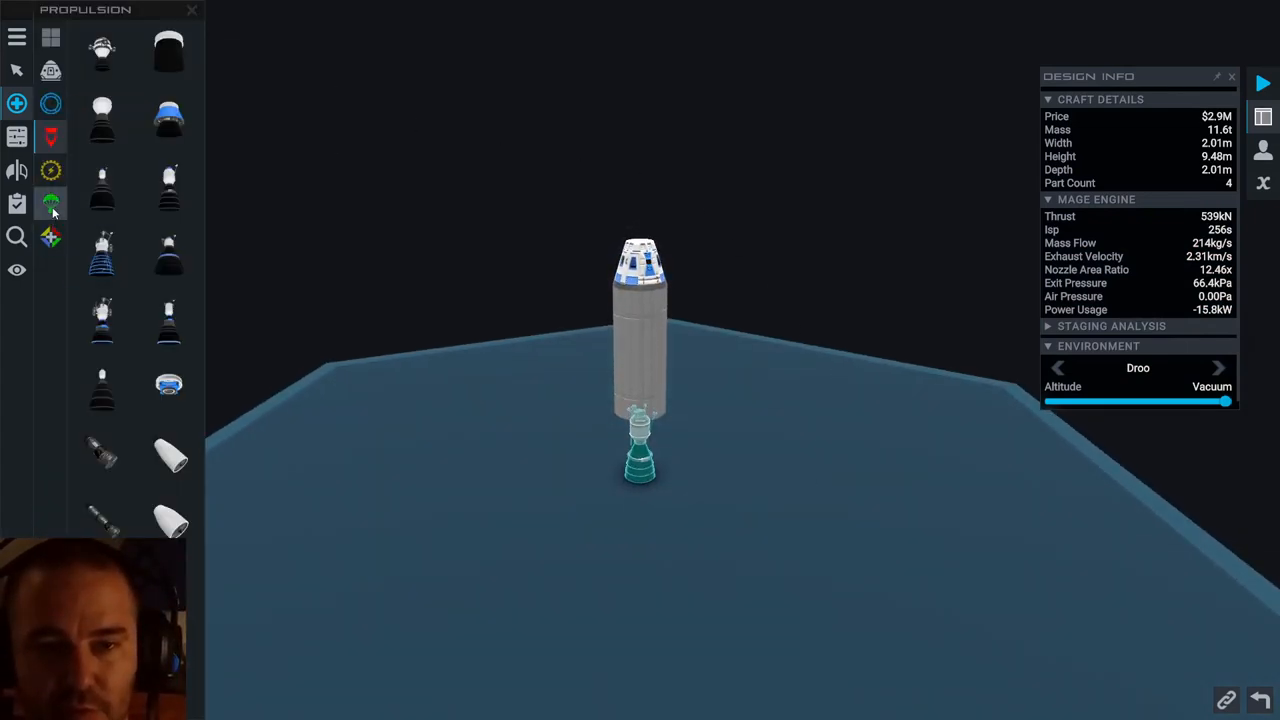
# Step: Browse Control & Descent parts and place a parachute atop the command pod
pyautogui.click(50, 204)
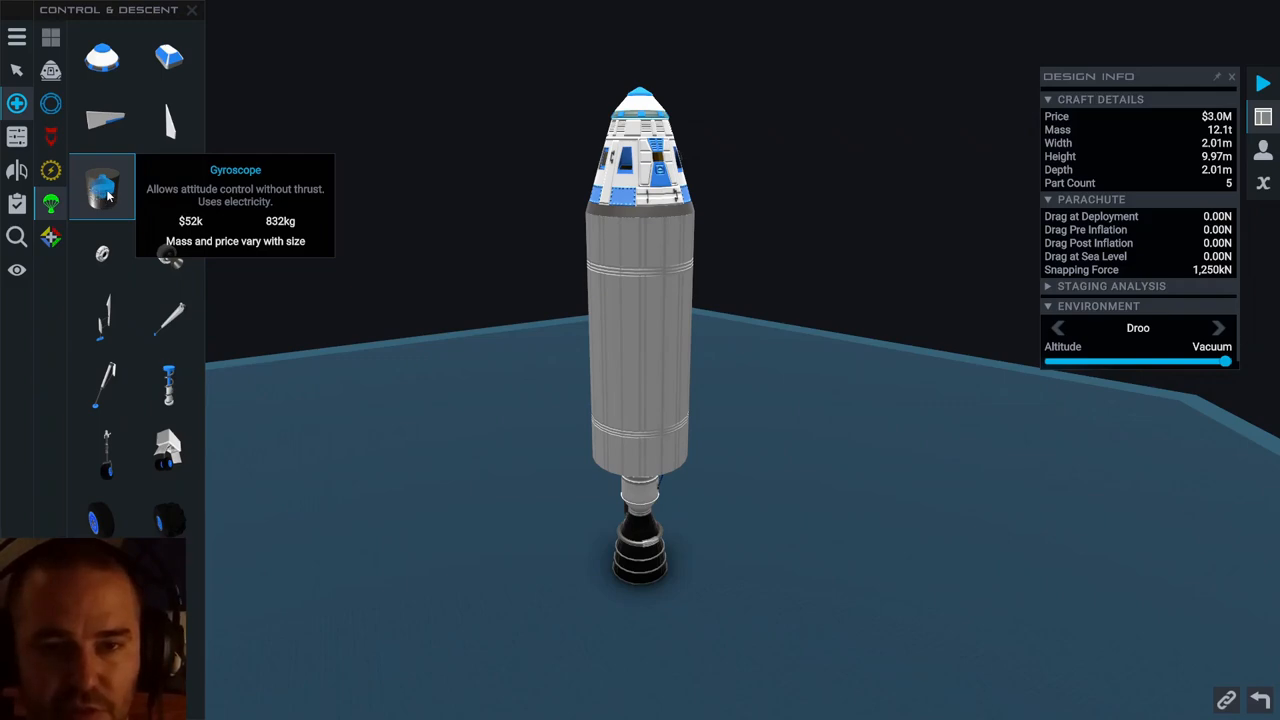
pyautogui.moveTo(184, 186)
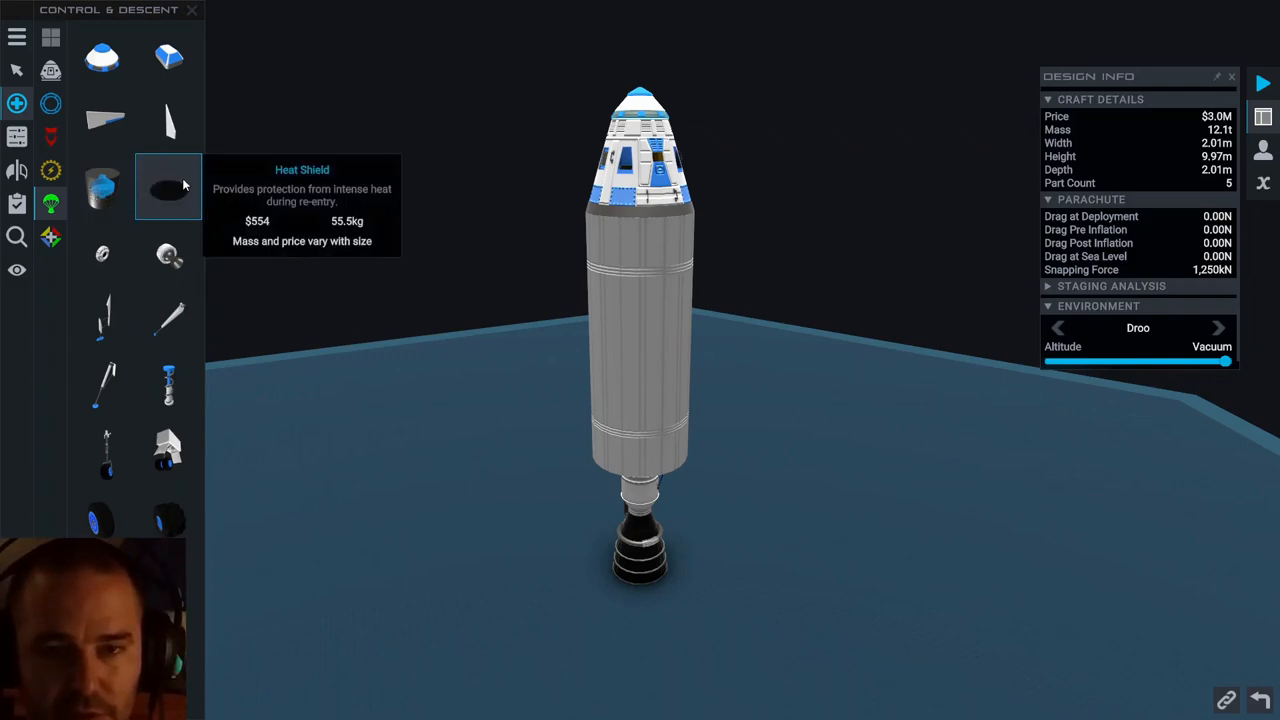
pyautogui.moveTo(104, 252)
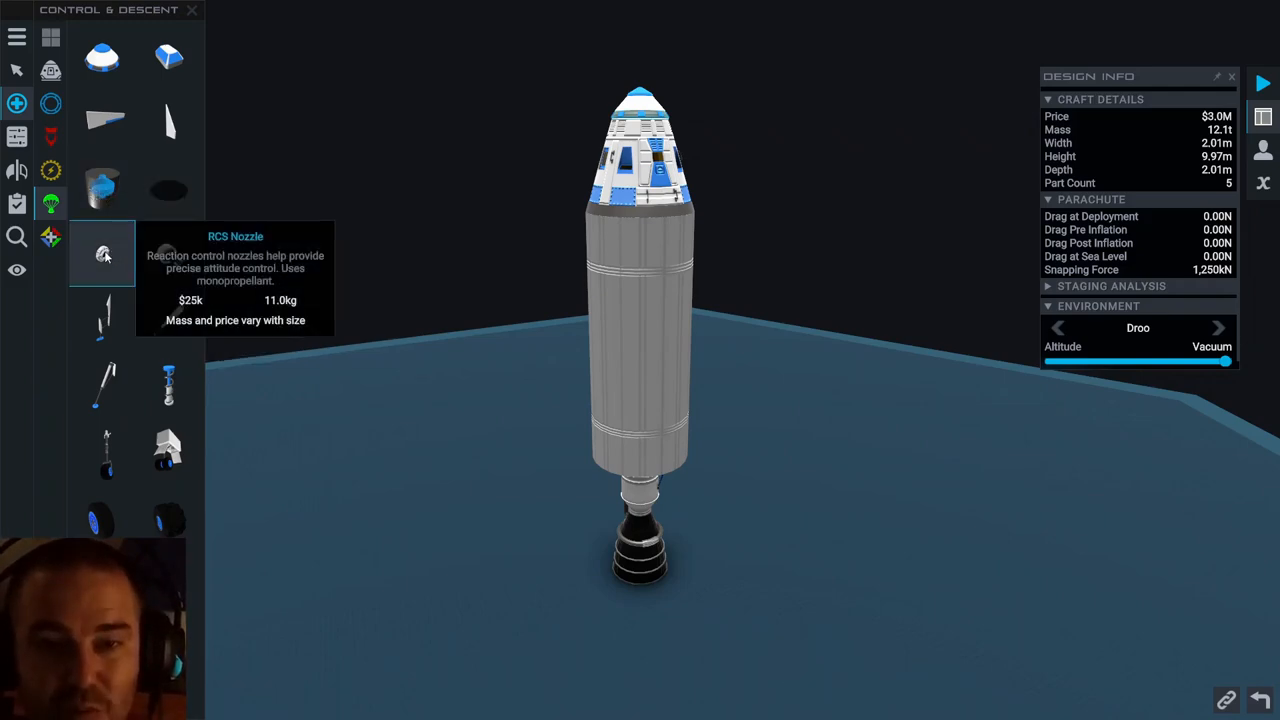
pyautogui.moveTo(168, 120)
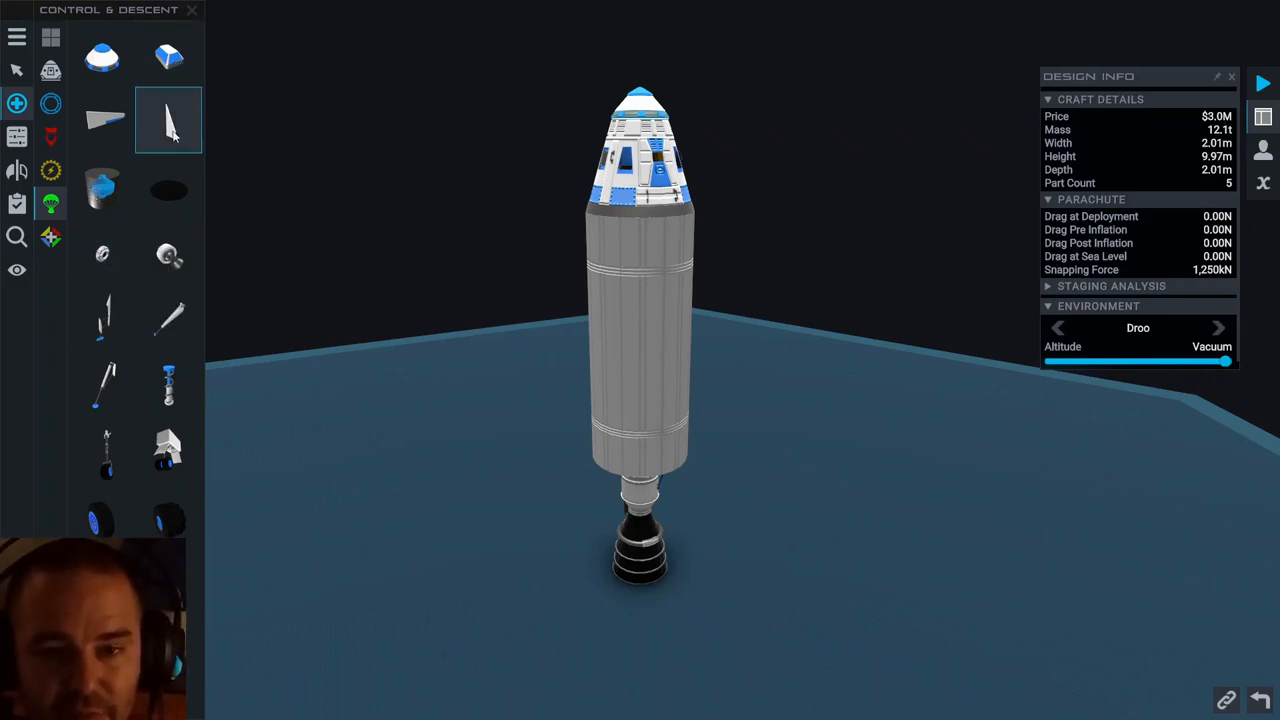
pyautogui.moveTo(168, 456)
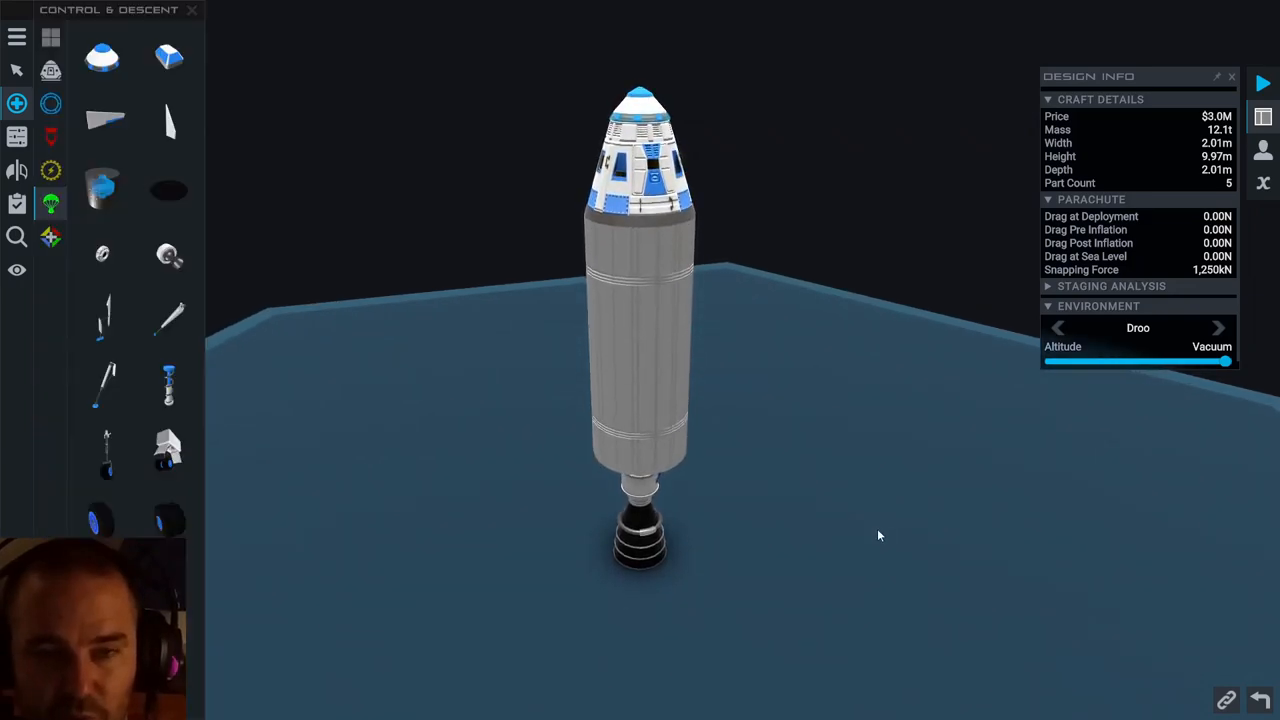
# Step: Attach an interstage under the engine and a 1.70 m radius fuel tank below it
pyautogui.click(50, 102)
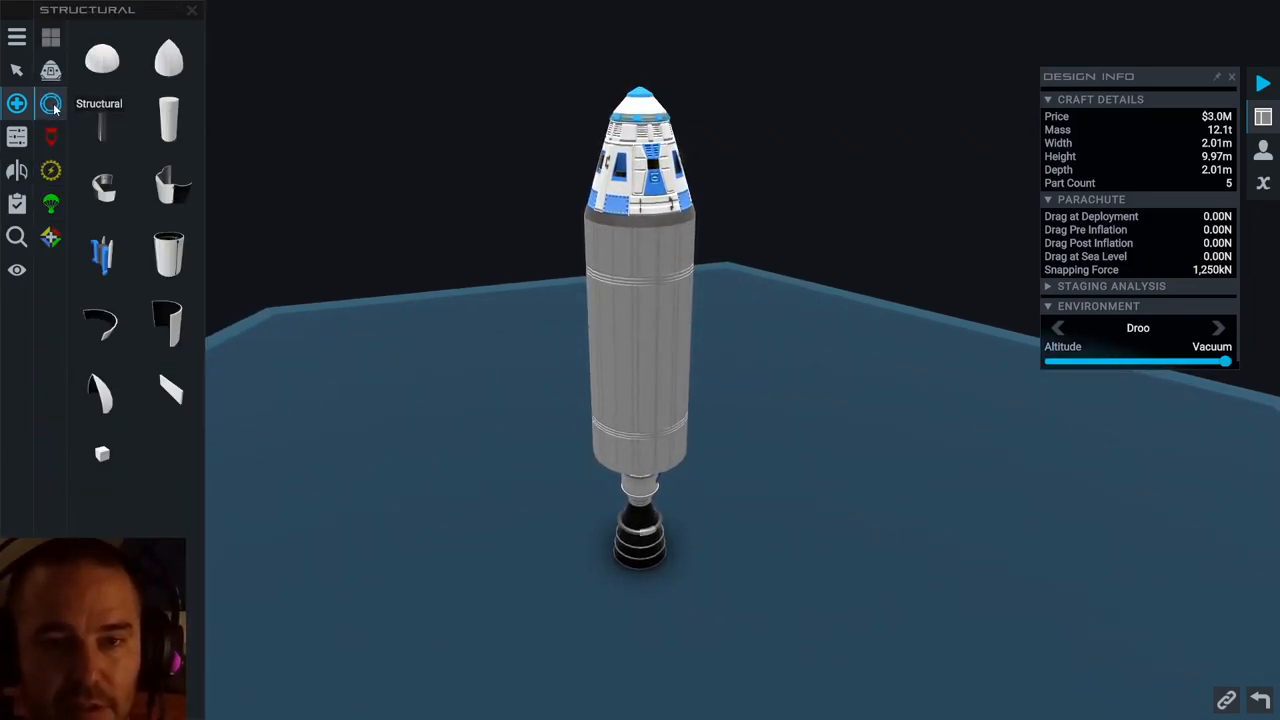
pyautogui.moveTo(168, 252)
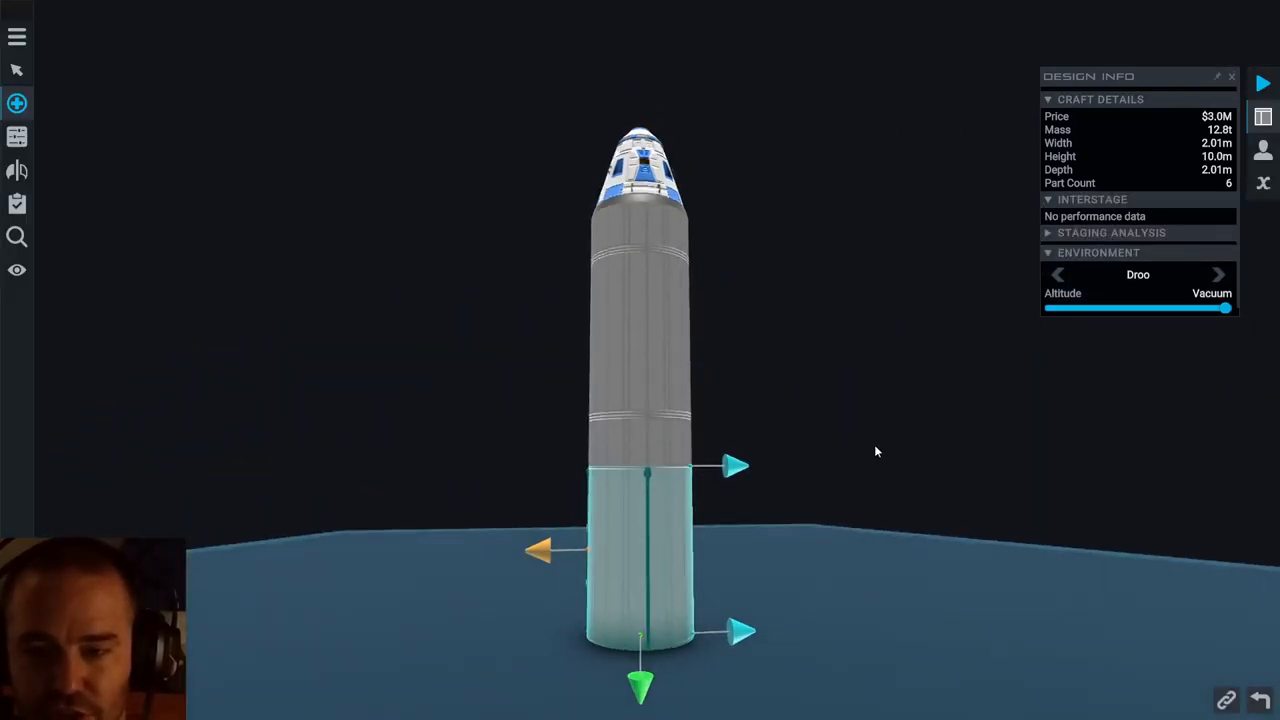
pyautogui.click(16, 104)
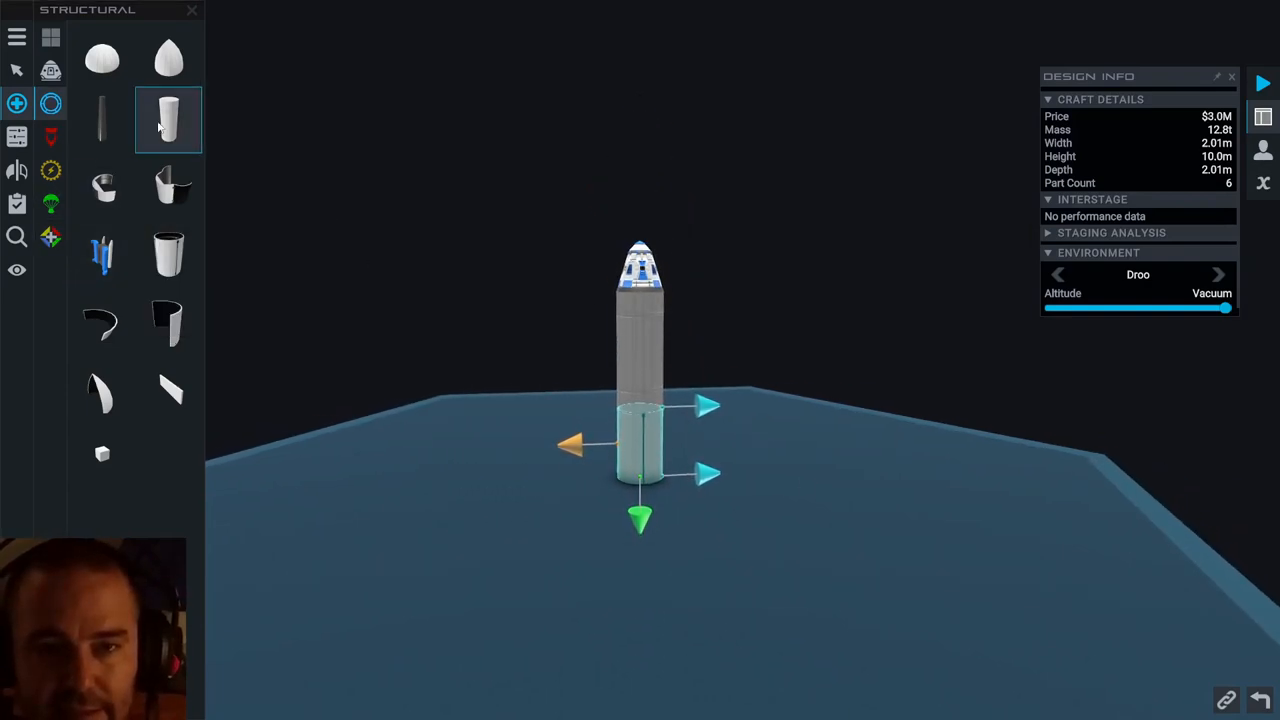
pyautogui.click(168, 120)
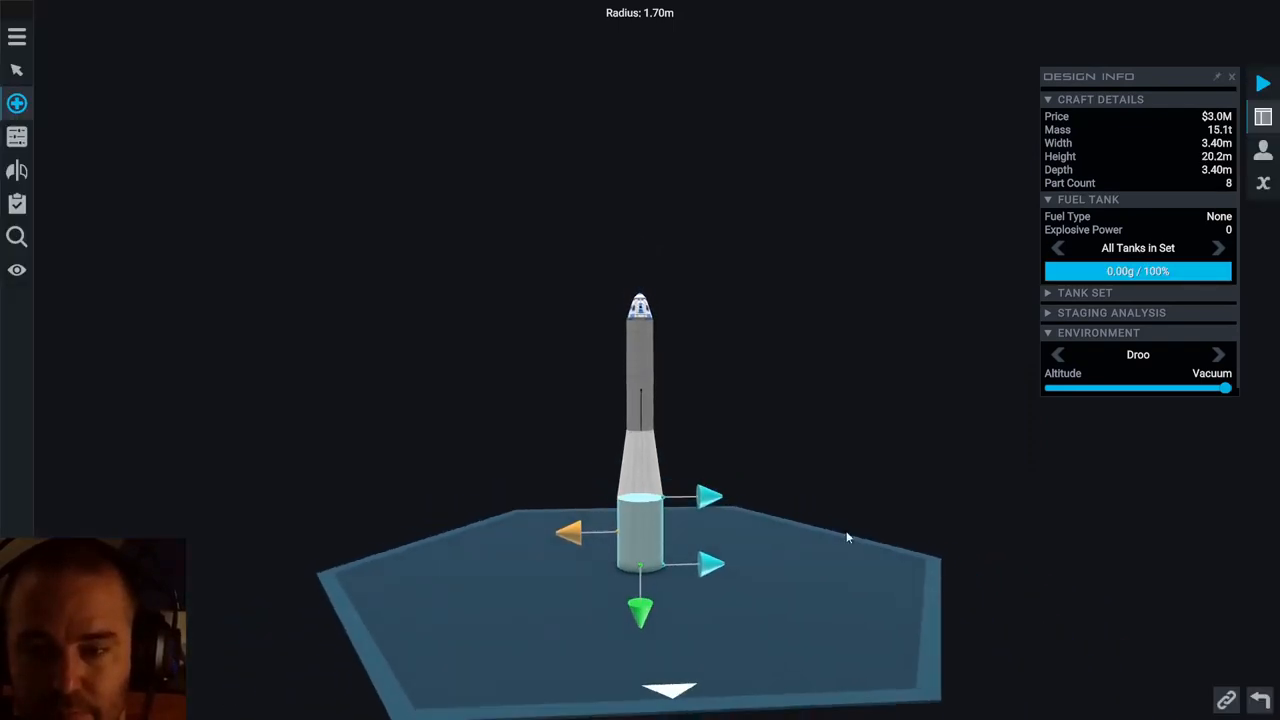
# Step: Stretch the lower tank to about 10.5 m and mount a Titan engine beneath it
pyautogui.click(16, 102)
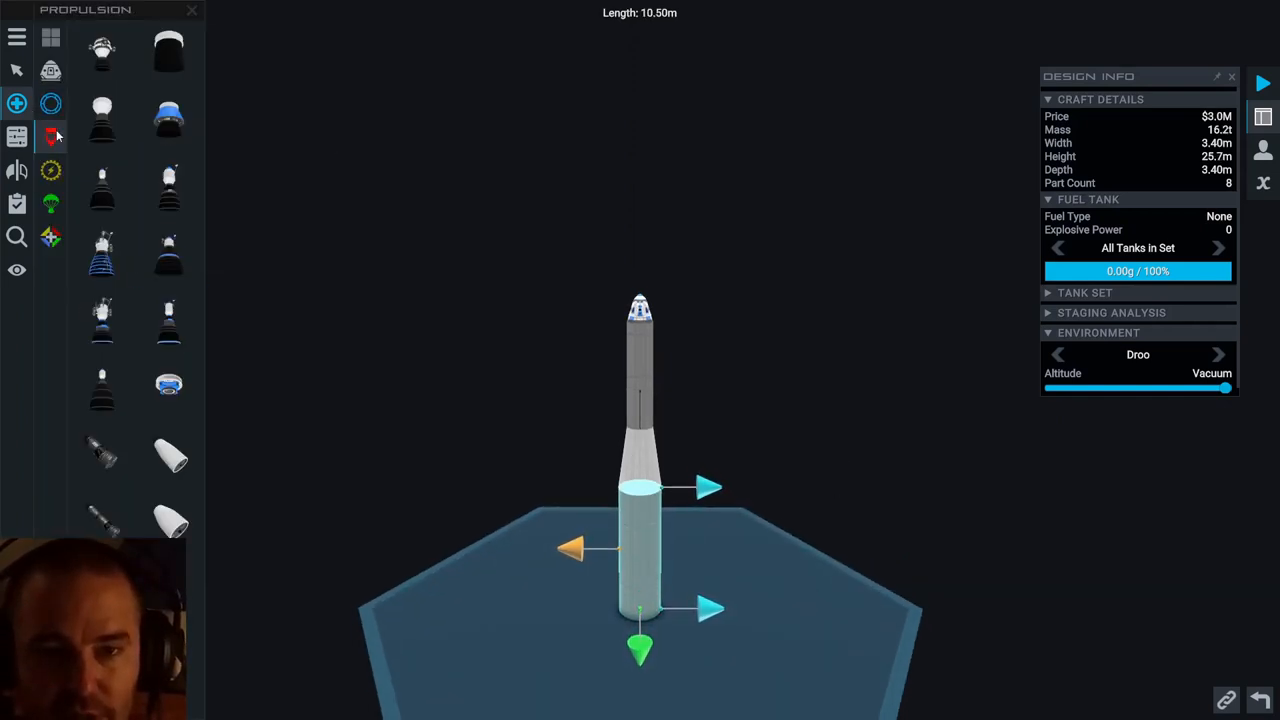
pyautogui.moveTo(102, 318)
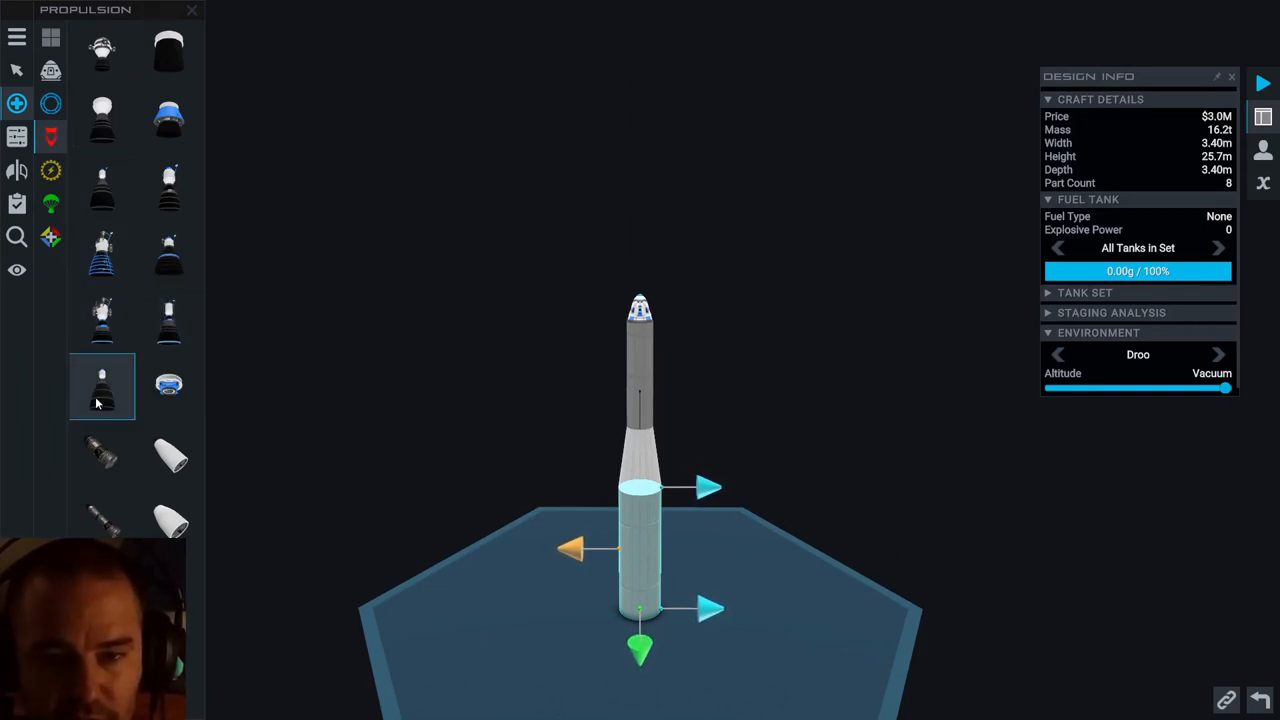
pyautogui.moveTo(100, 398)
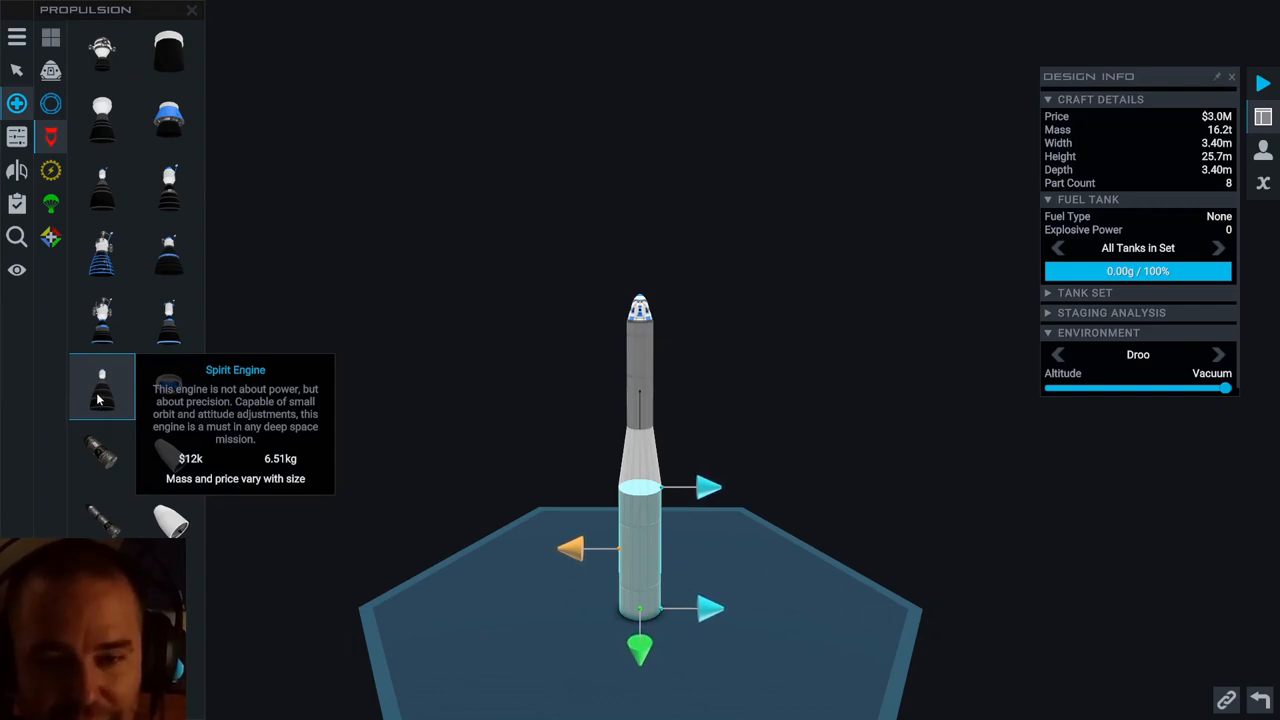
pyautogui.moveTo(100, 320)
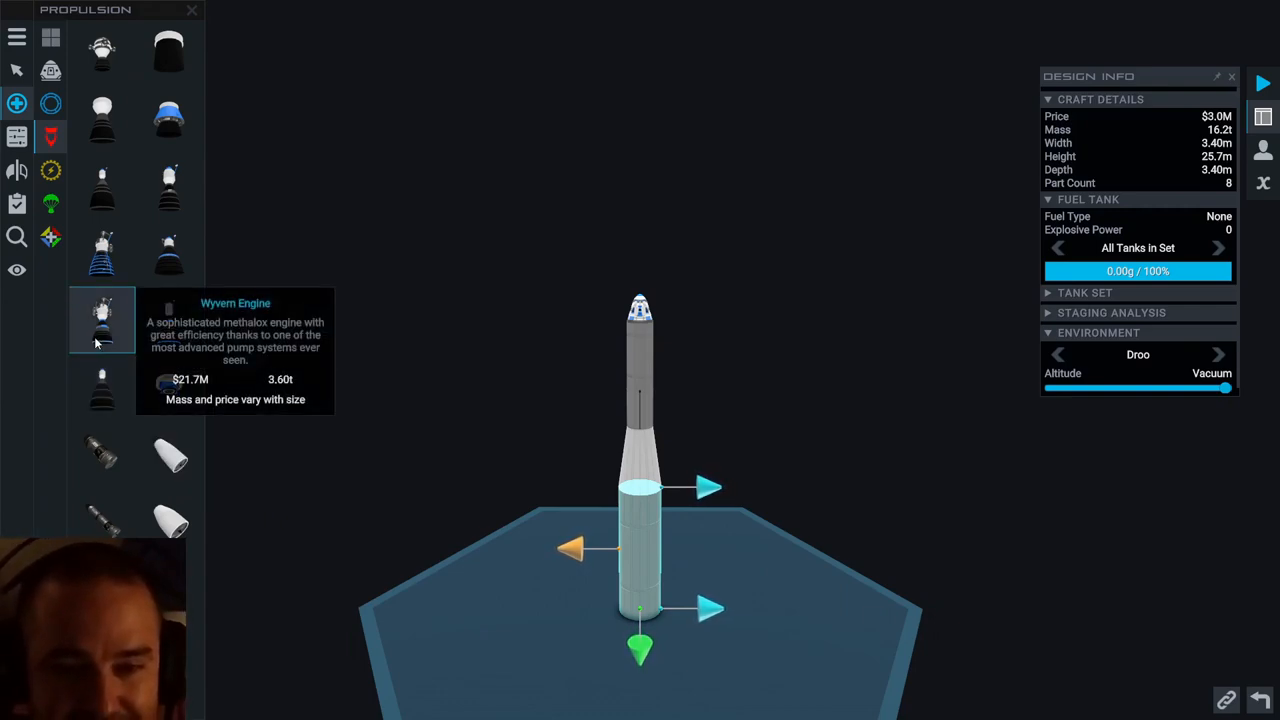
pyautogui.moveTo(104, 256)
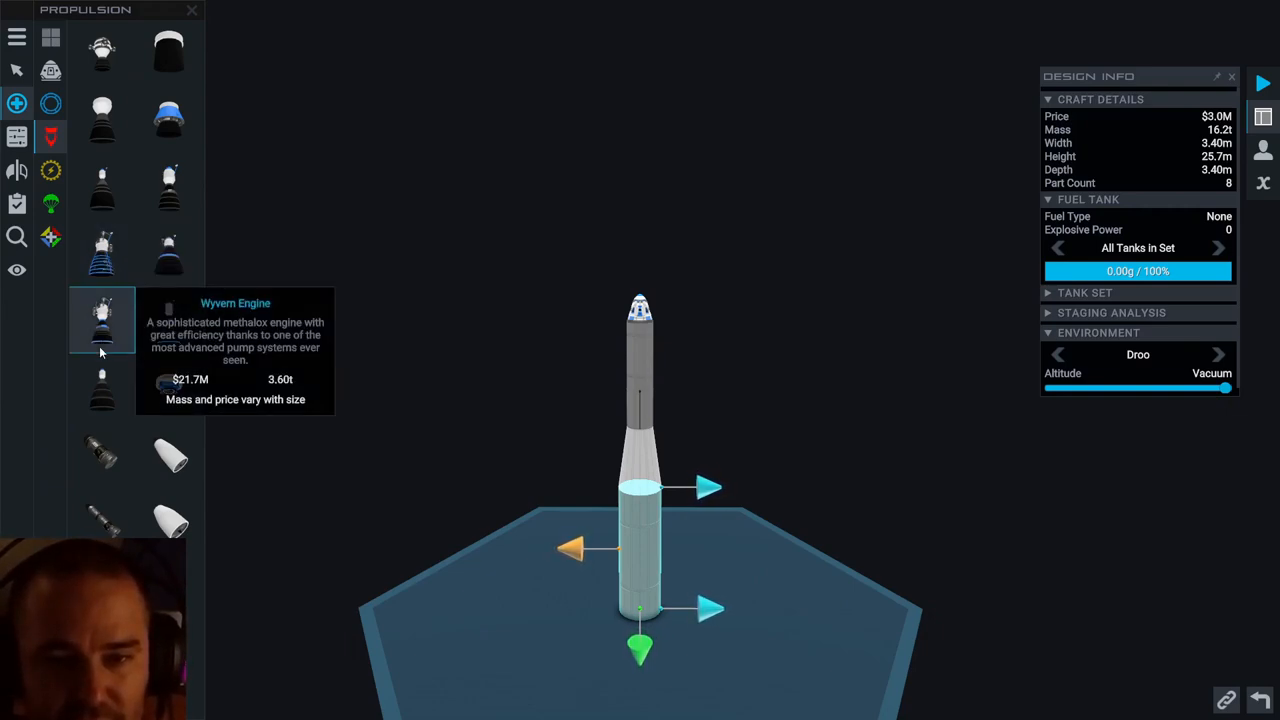
pyautogui.moveTo(104, 252)
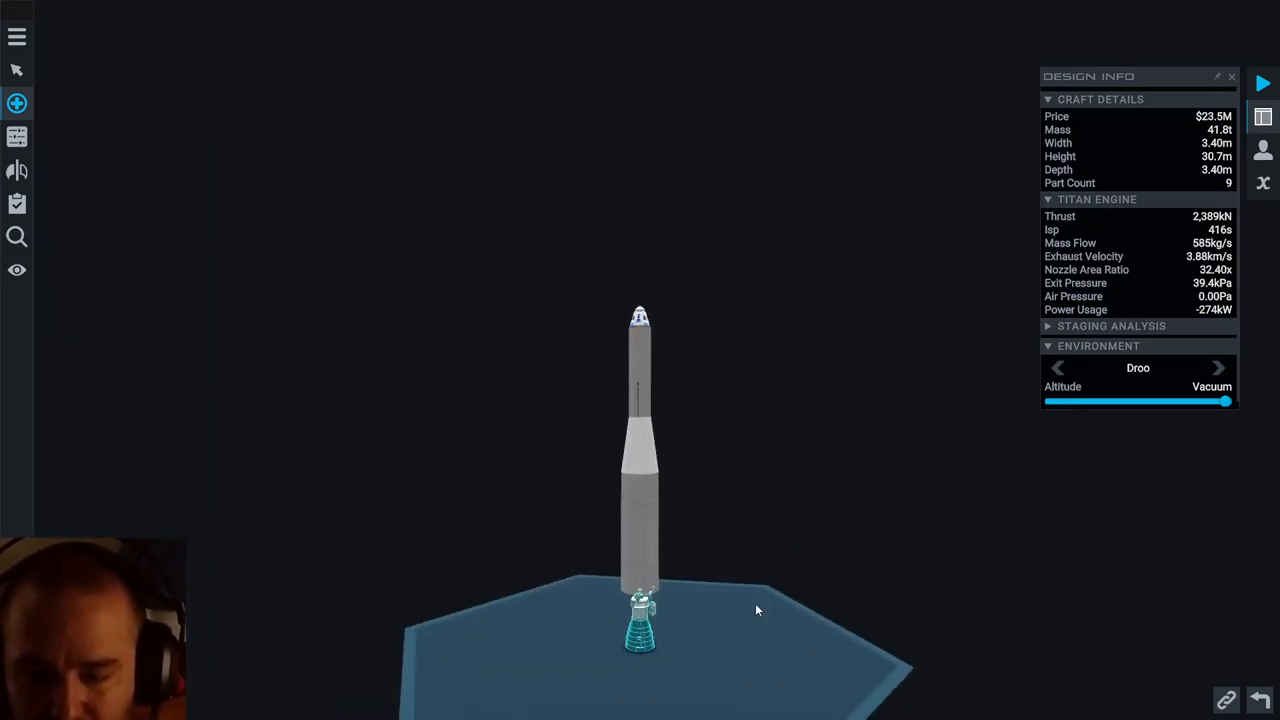
# Step: Read the All Stages analysis: about 6.20 km/s delta-V and 42.0 t mass
pyautogui.click(16, 102)
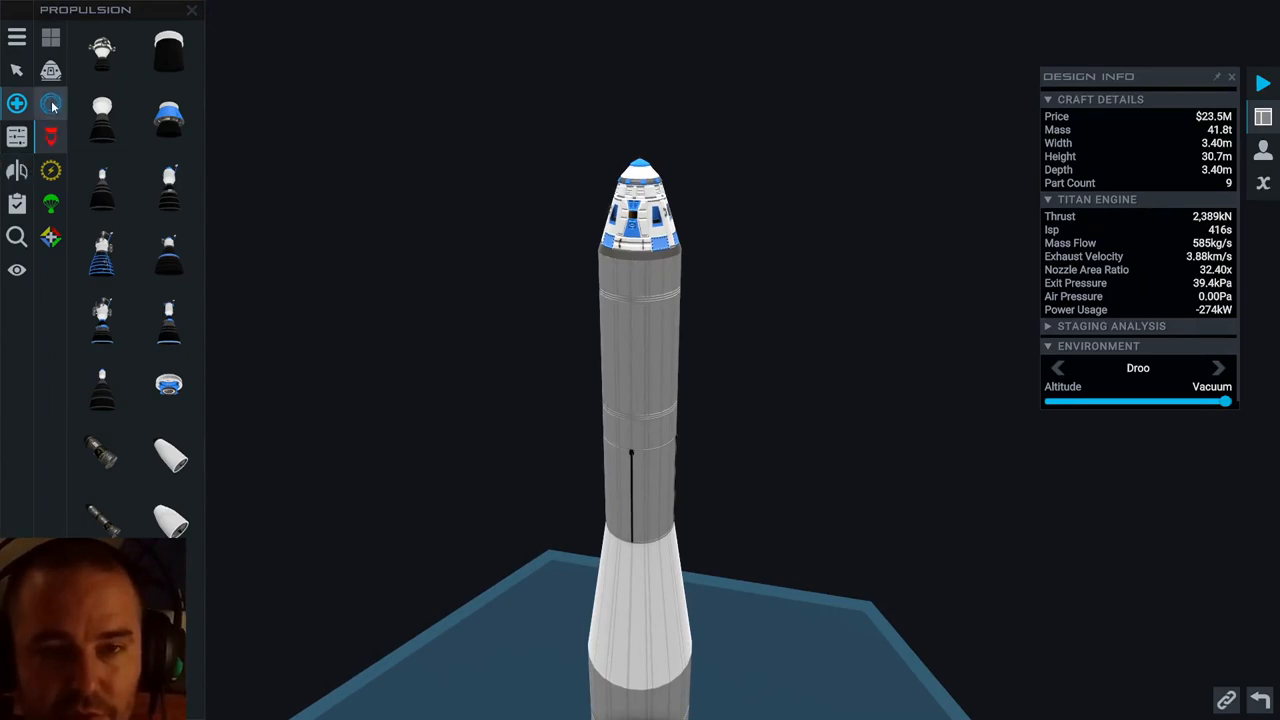
pyautogui.click(52, 104)
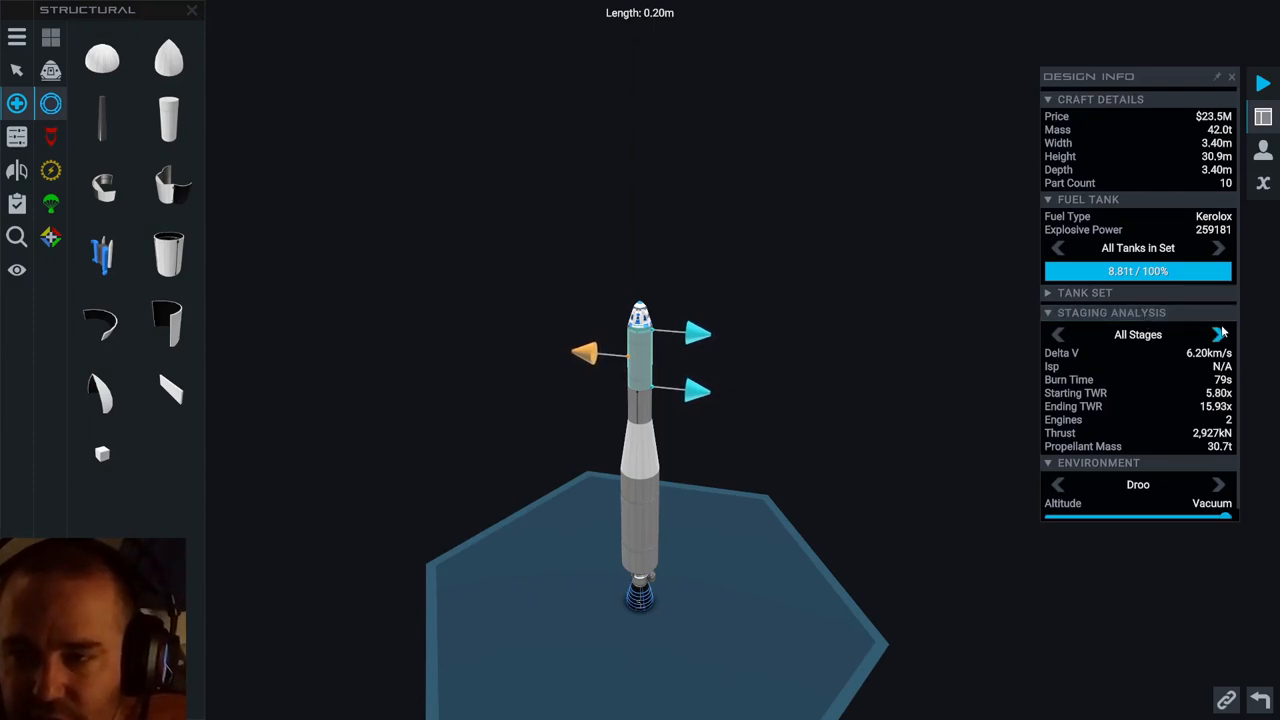
# Step: Step through Stage 1 (3.01 km/s) and Stage 2 (3.18 km/s) figures and the tank's properties
pyautogui.click(1220, 334)
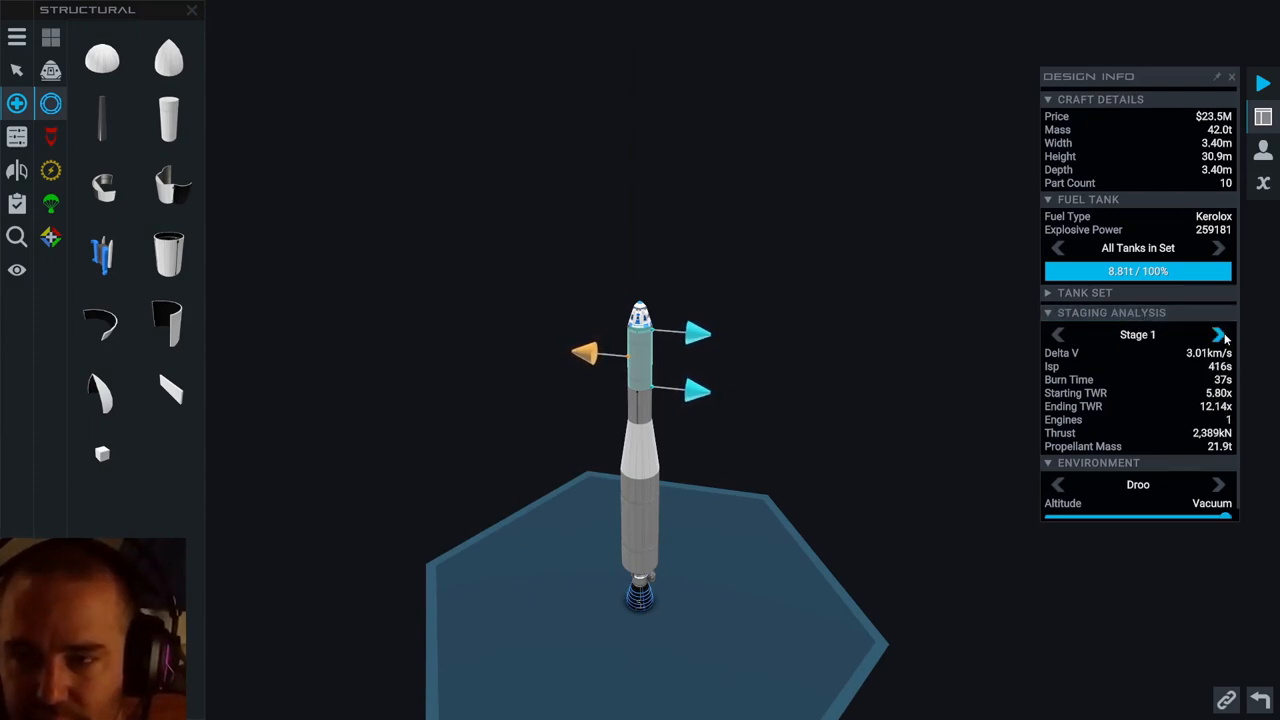
pyautogui.click(1218, 334)
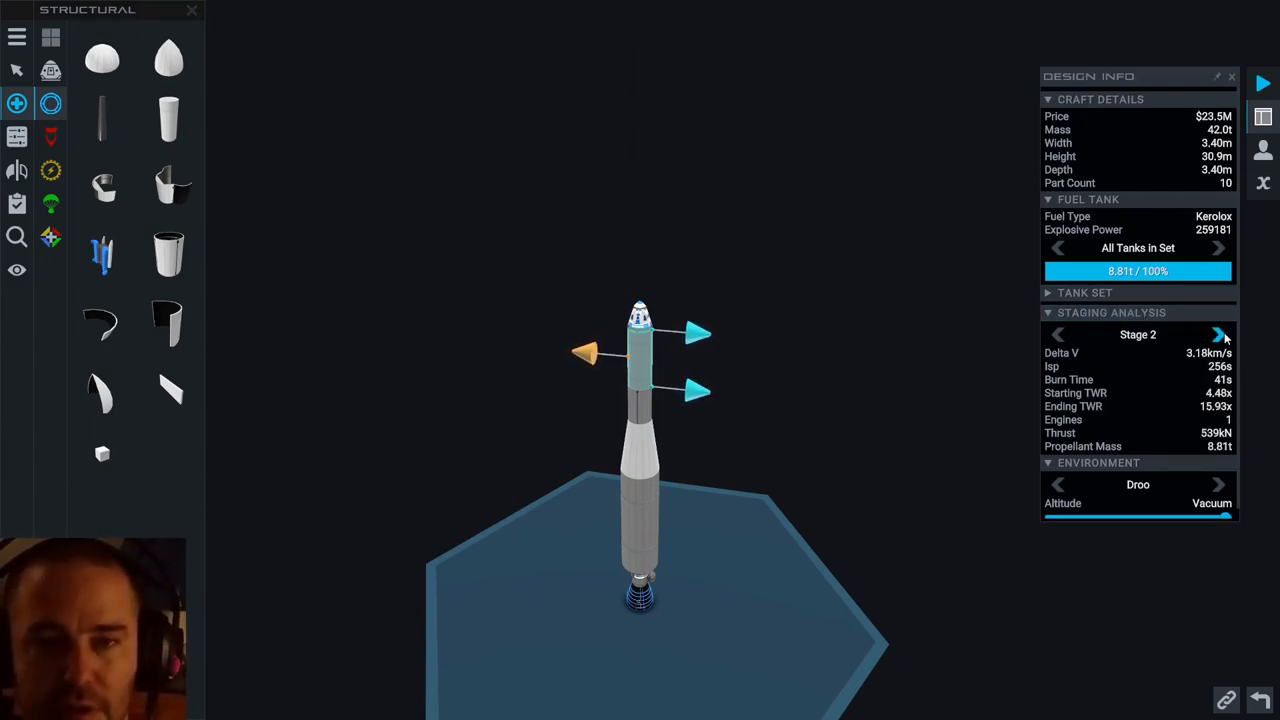
pyautogui.click(16, 136)
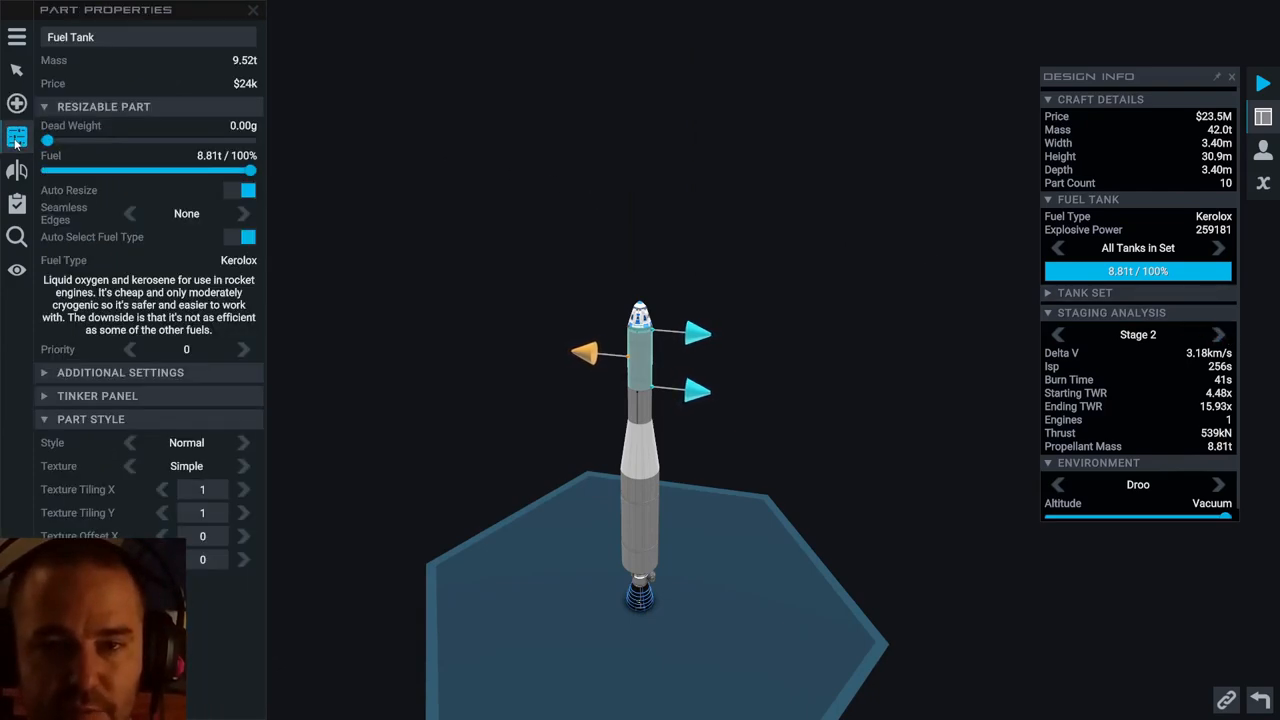
# Step: Review the Symmetry and Staging Editor panels, then return to Structural parts
pyautogui.click(16, 170)
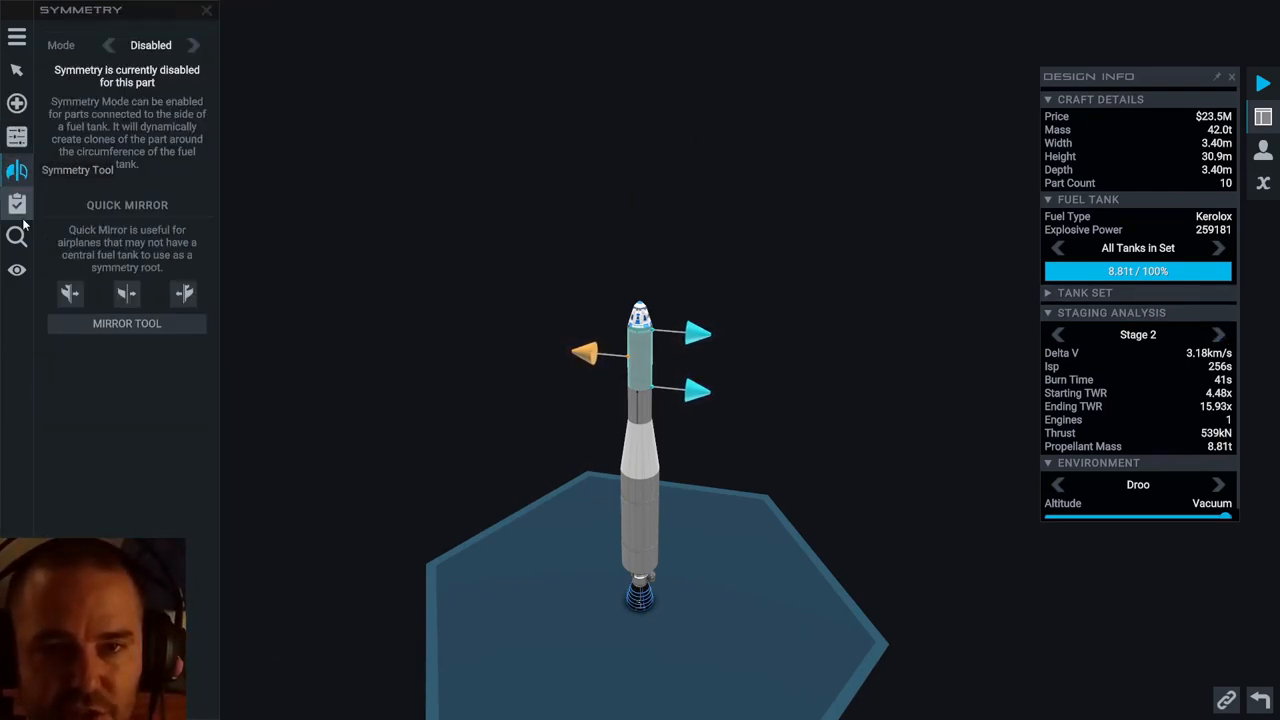
pyautogui.click(18, 204)
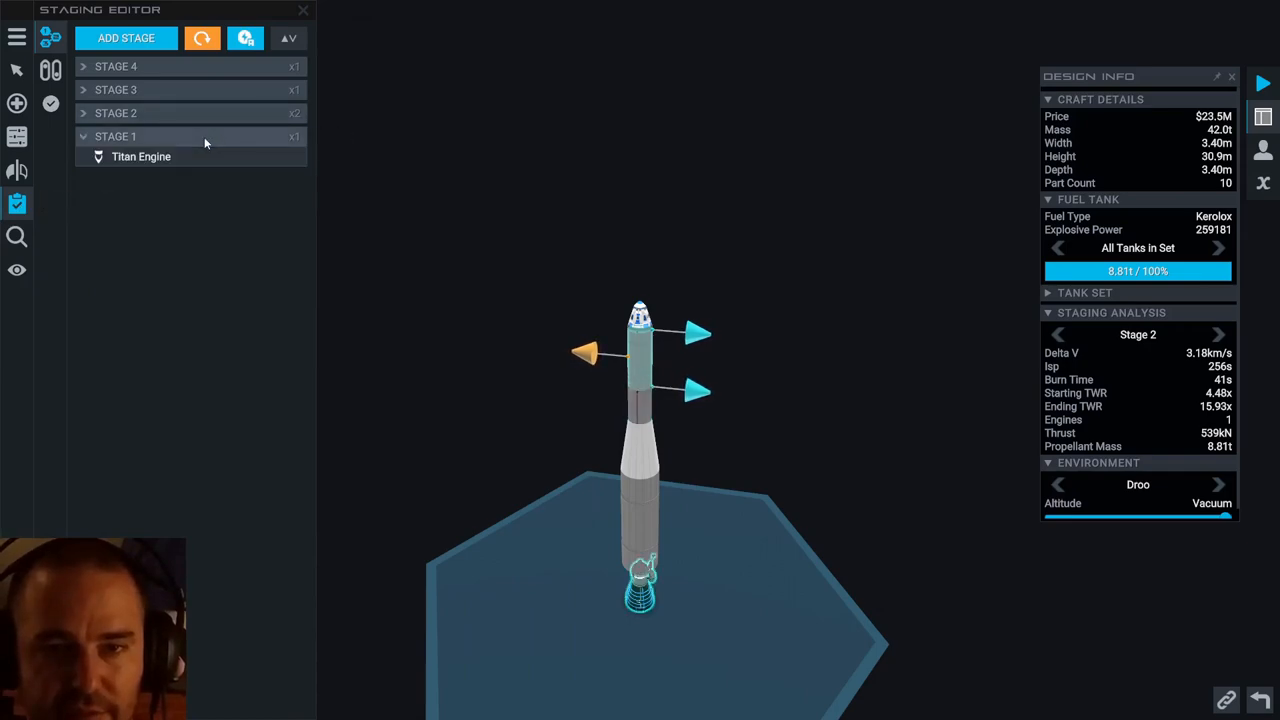
pyautogui.click(110, 112)
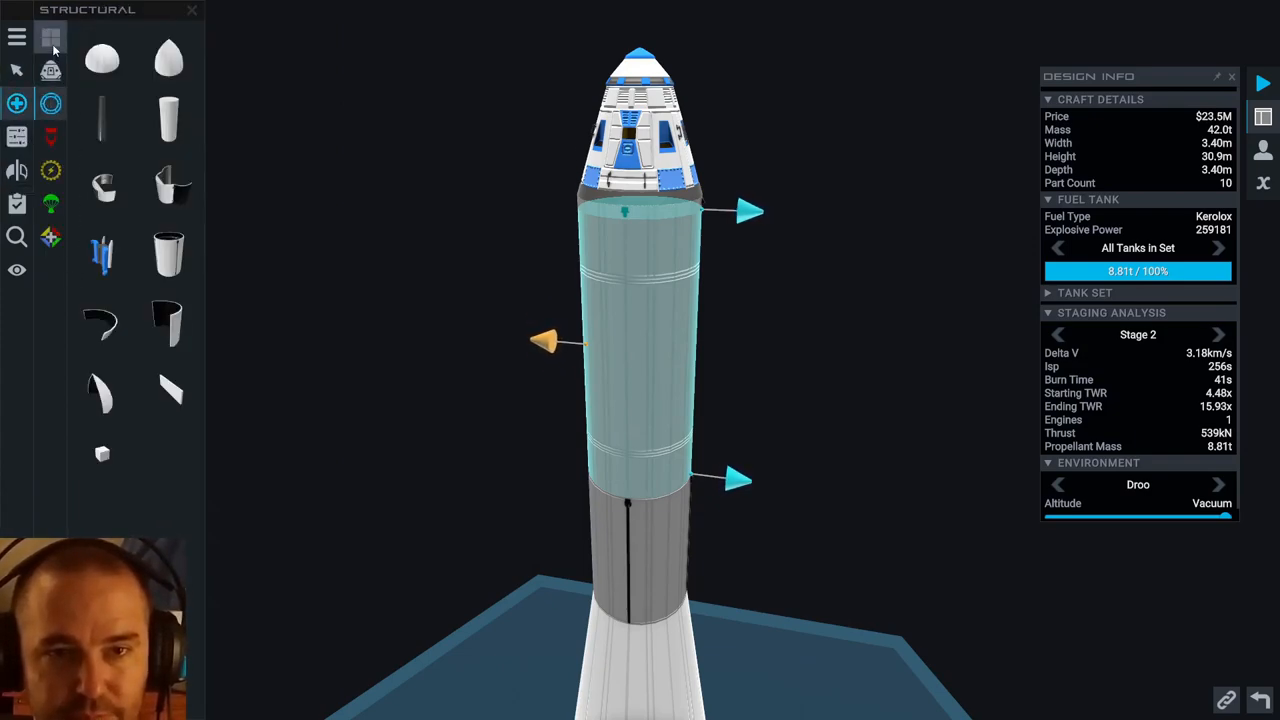
# Step: Search the craft's parts for 'rcs', then show the capsule's 29.3 kW power draw
pyautogui.click(52, 44)
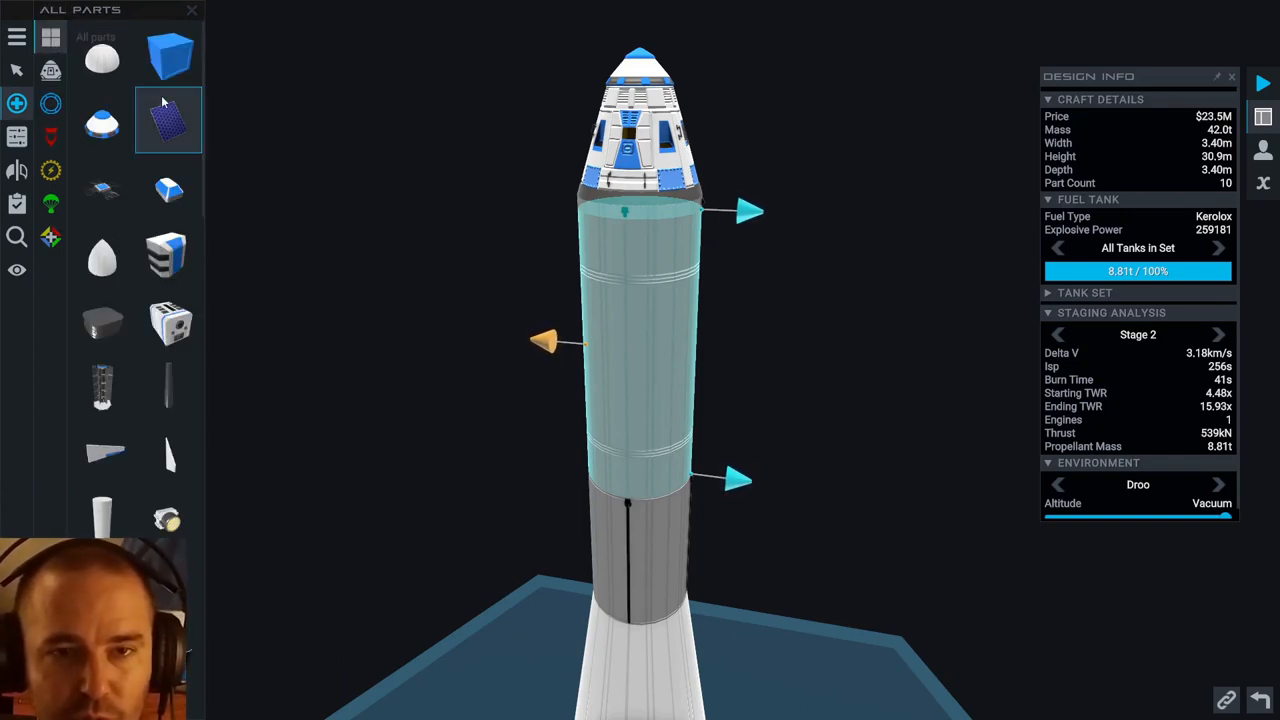
pyautogui.click(16, 236)
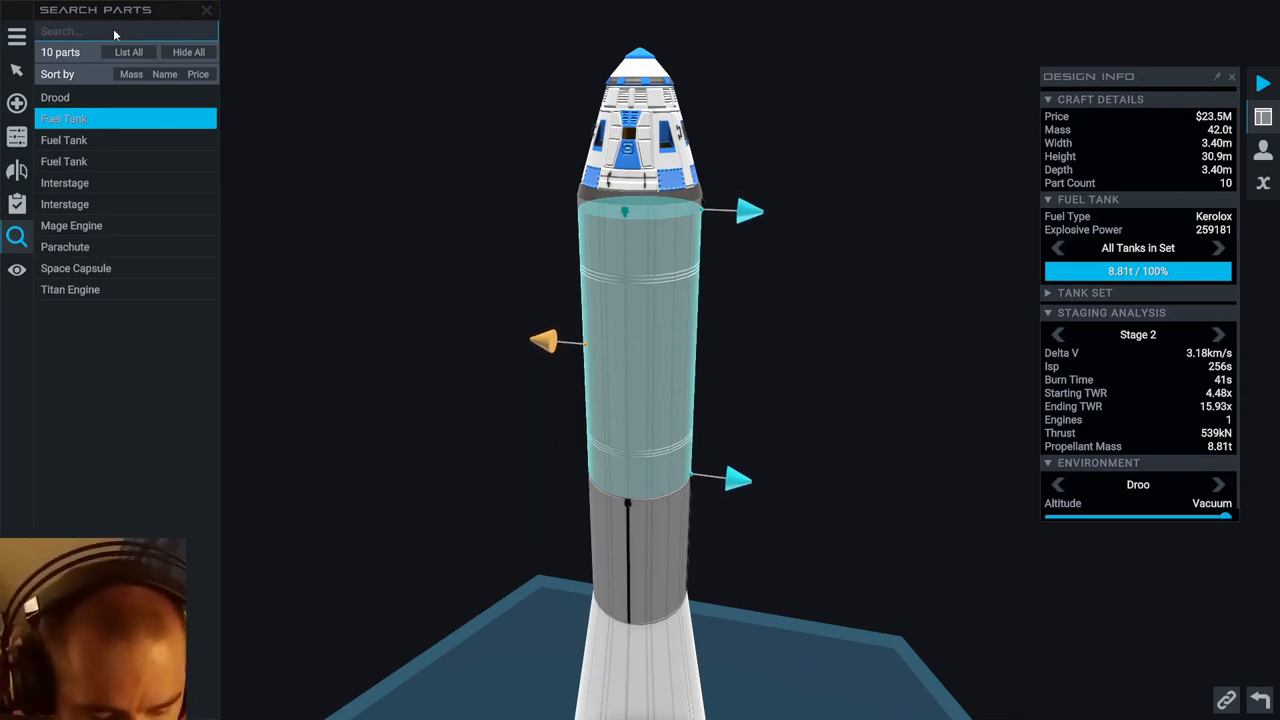
pyautogui.write('rcs')
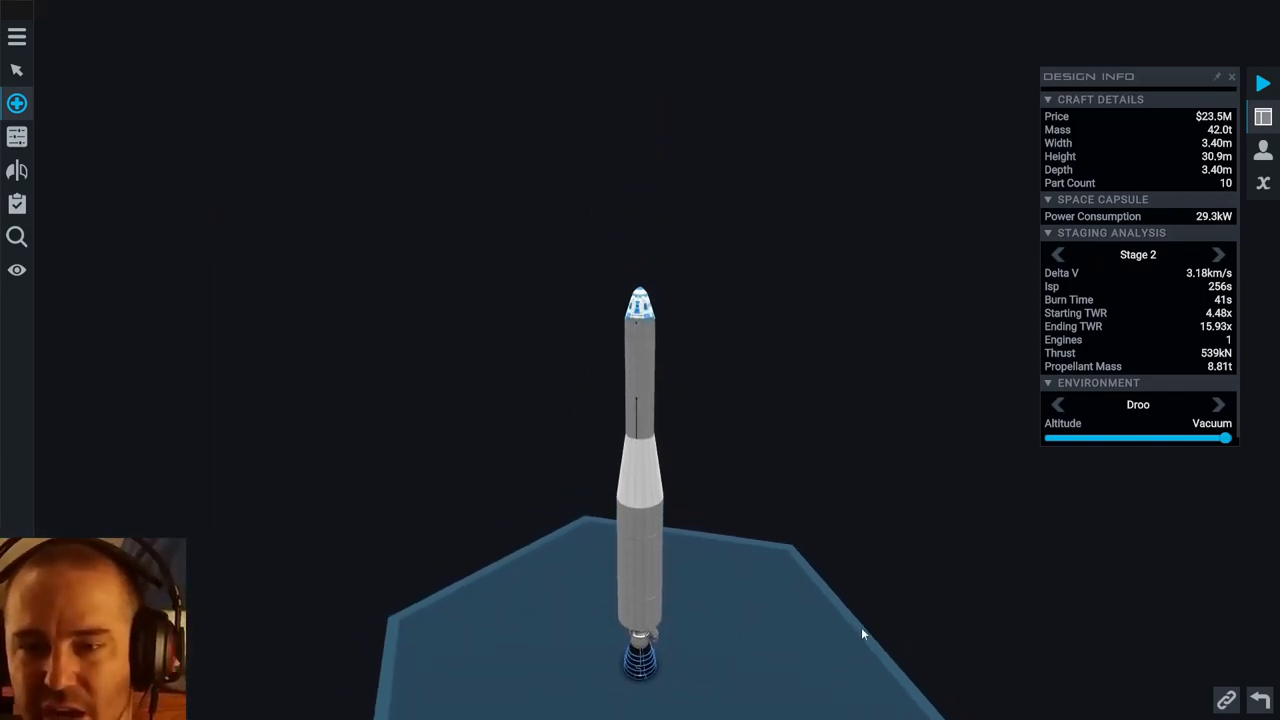
pyautogui.click(16, 102)
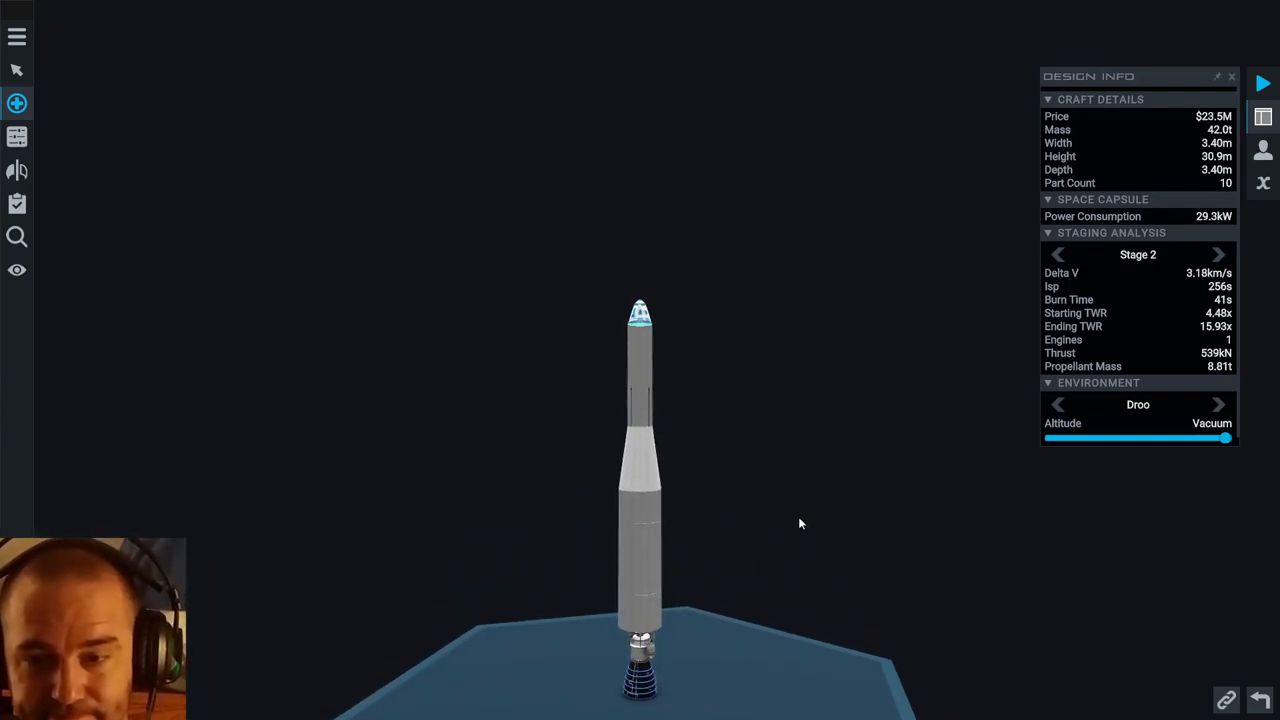
# Step: Lengthen the lower Hydrolox tank to 13.60 m, bringing total delta-V to 6.58 km/s
pyautogui.click(16, 102)
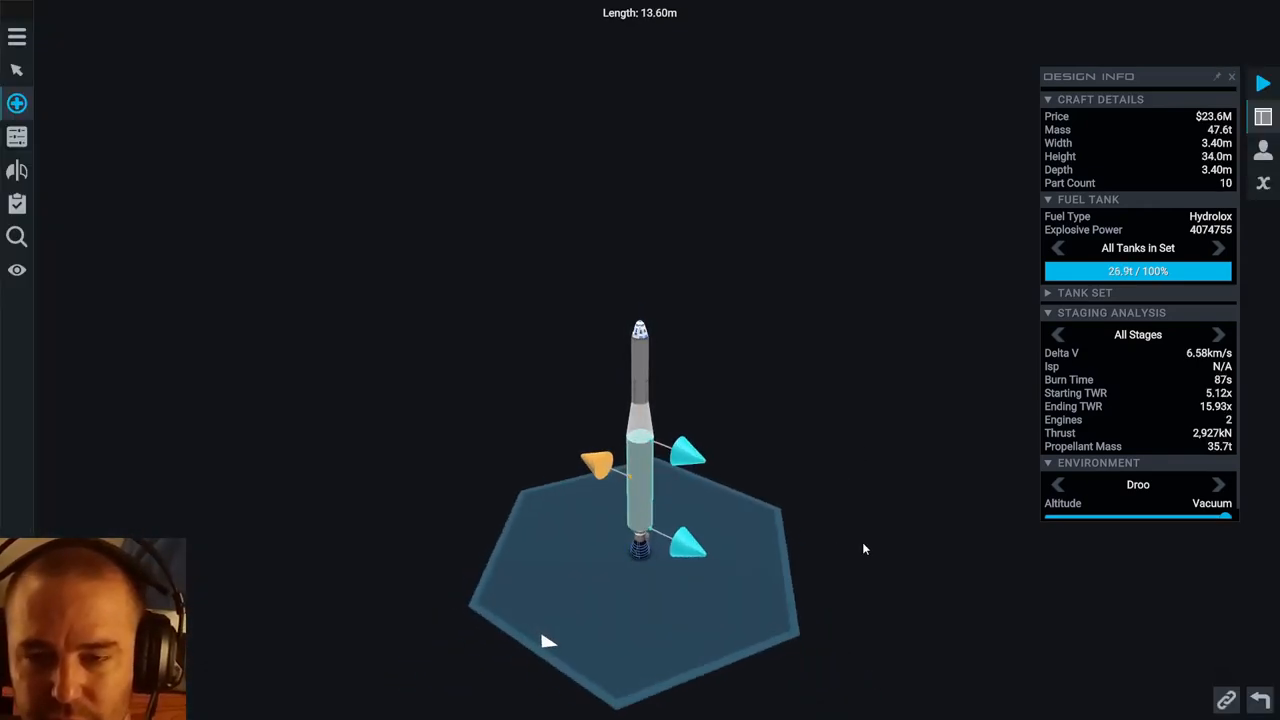
pyautogui.click(16, 100)
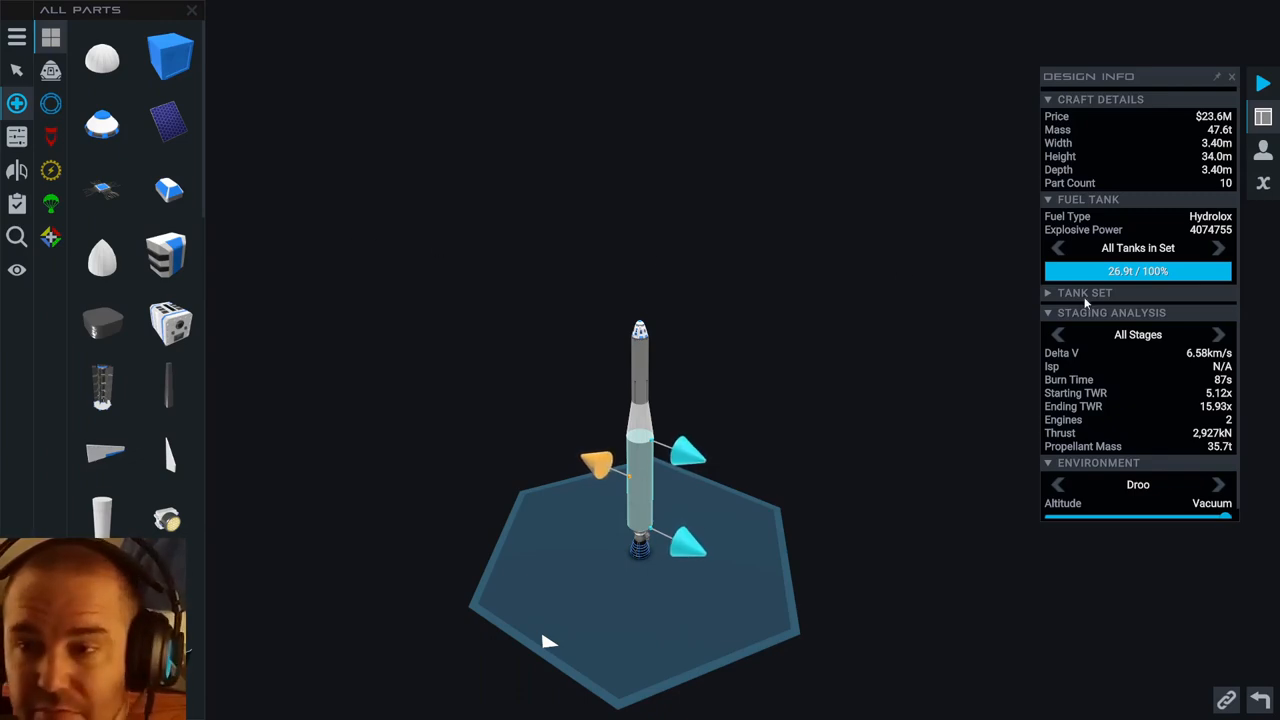
# Step: Send the 47.6 t rocket to the DSC Launch Pad in flight view
pyautogui.click(1264, 80)
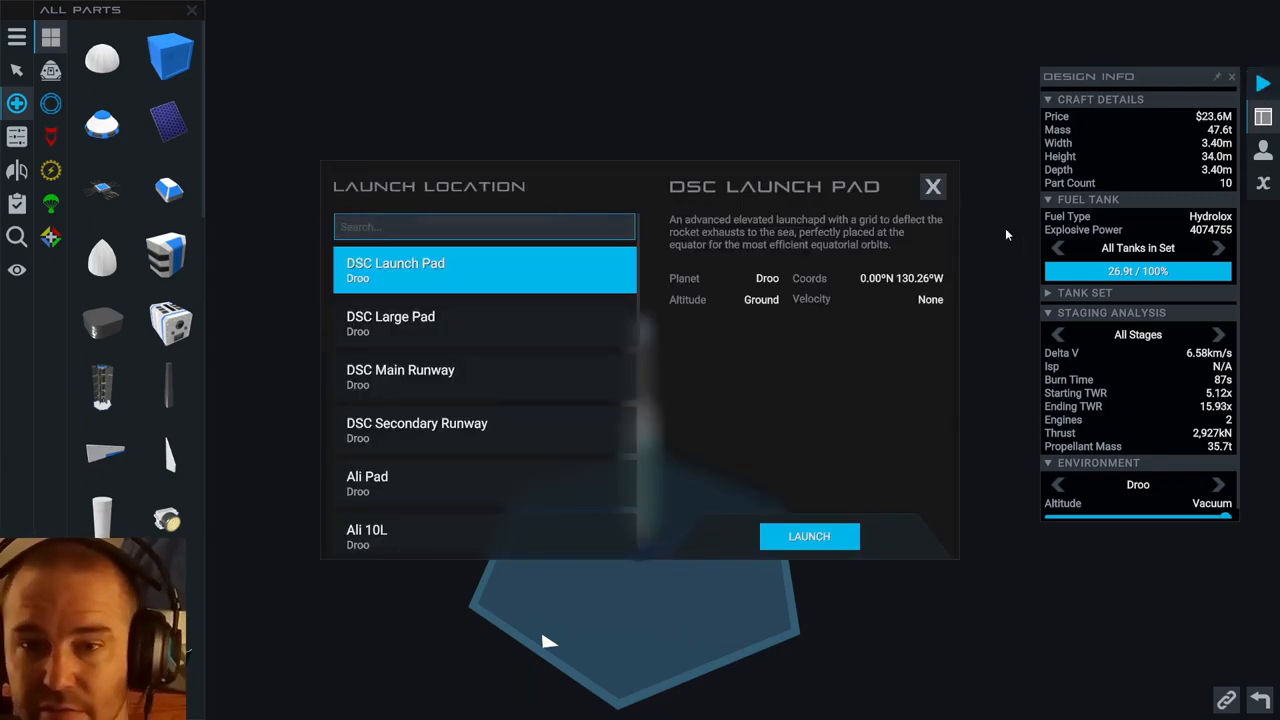
pyautogui.click(808, 536)
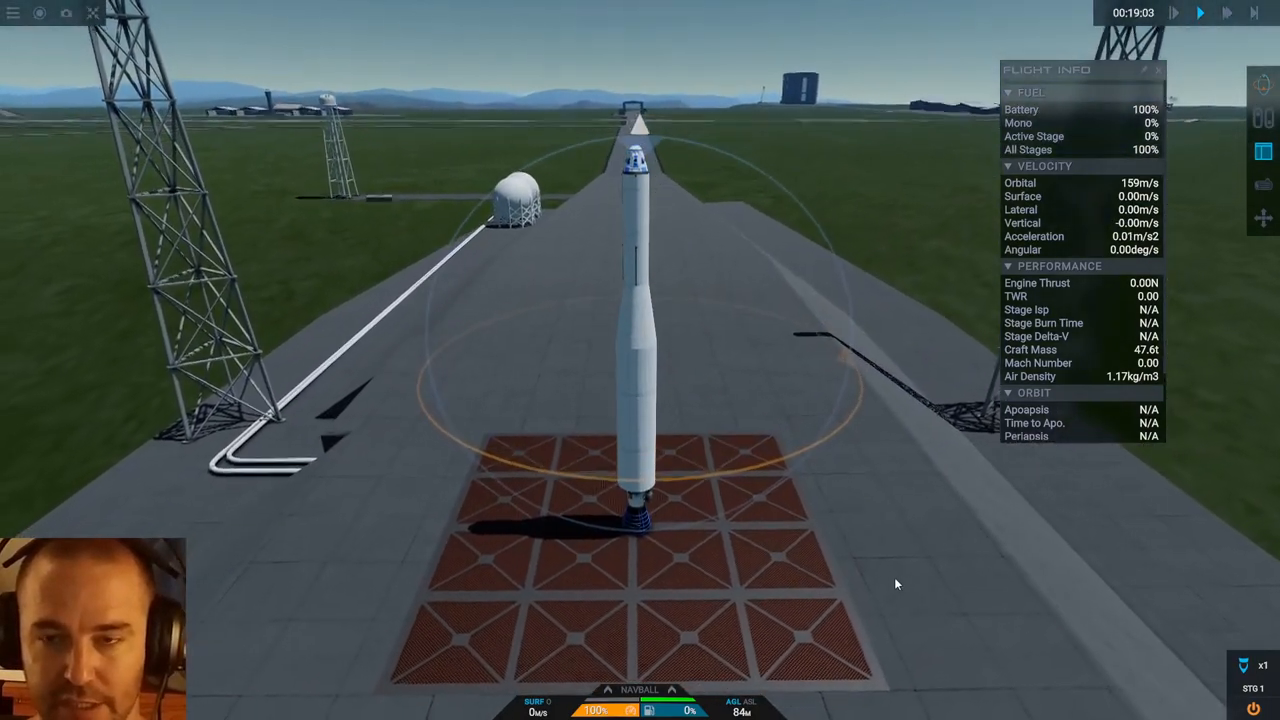
pyautogui.press('space')
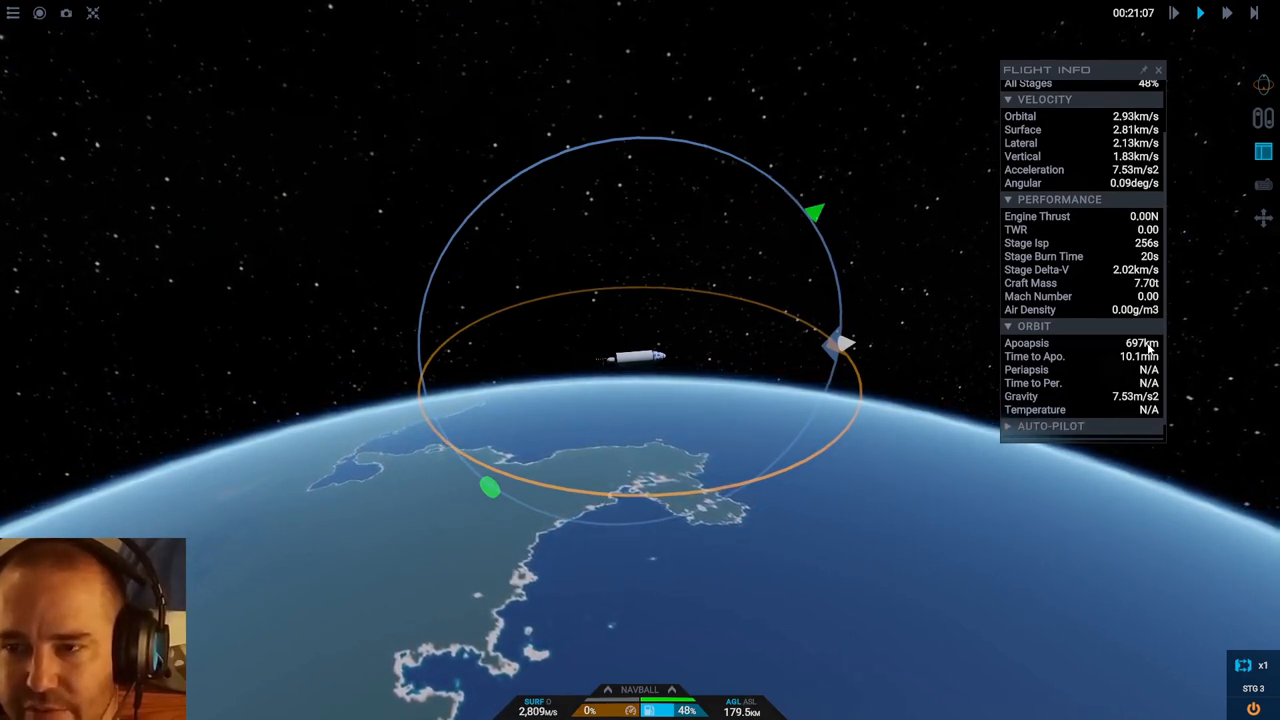
pyautogui.moveTo(1048, 574)
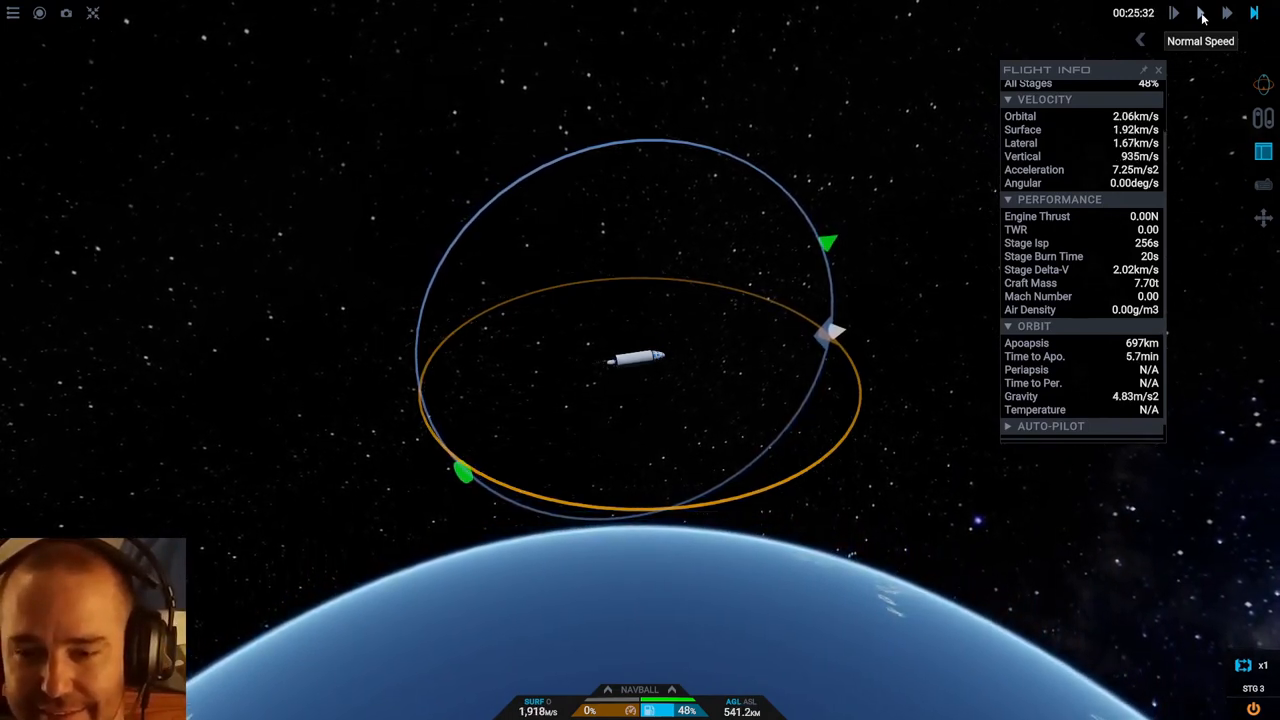
# Step: Burn at apoapsis to a 623 km periapsis around Droo, then warp time along the orbit
pyautogui.click(1200, 16)
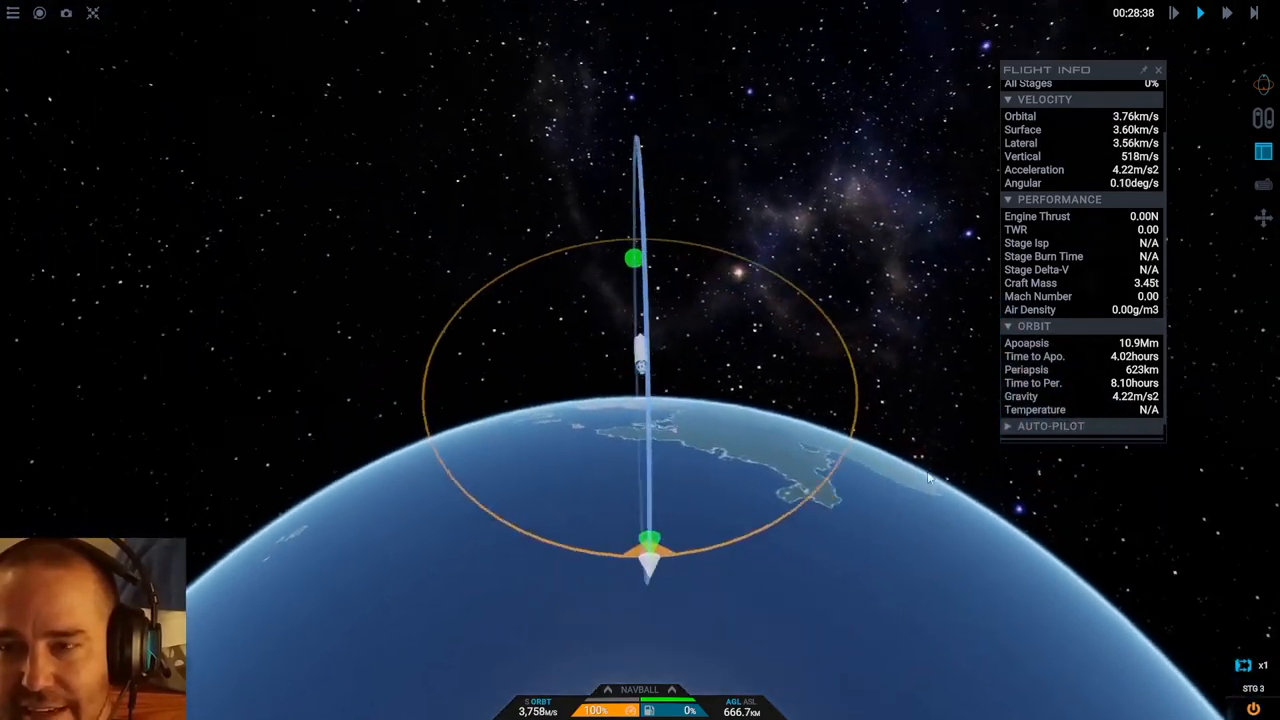
pyautogui.click(1220, 14)
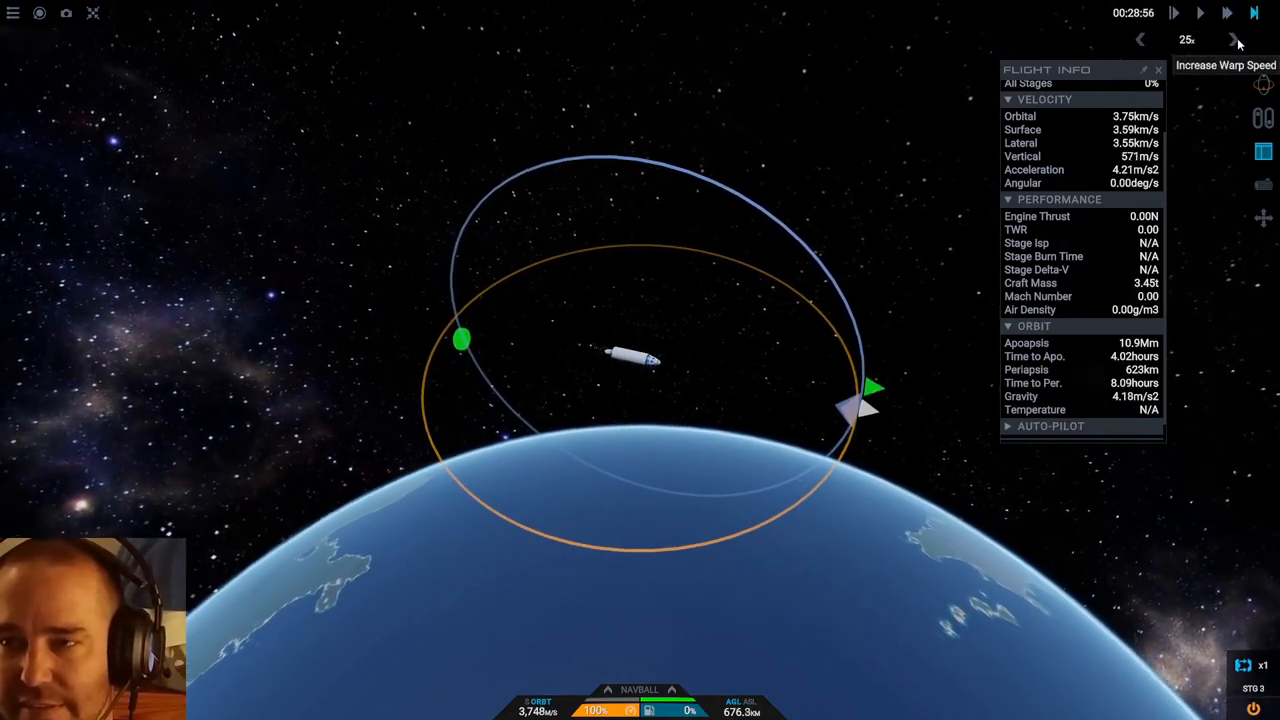
pyautogui.click(1232, 40)
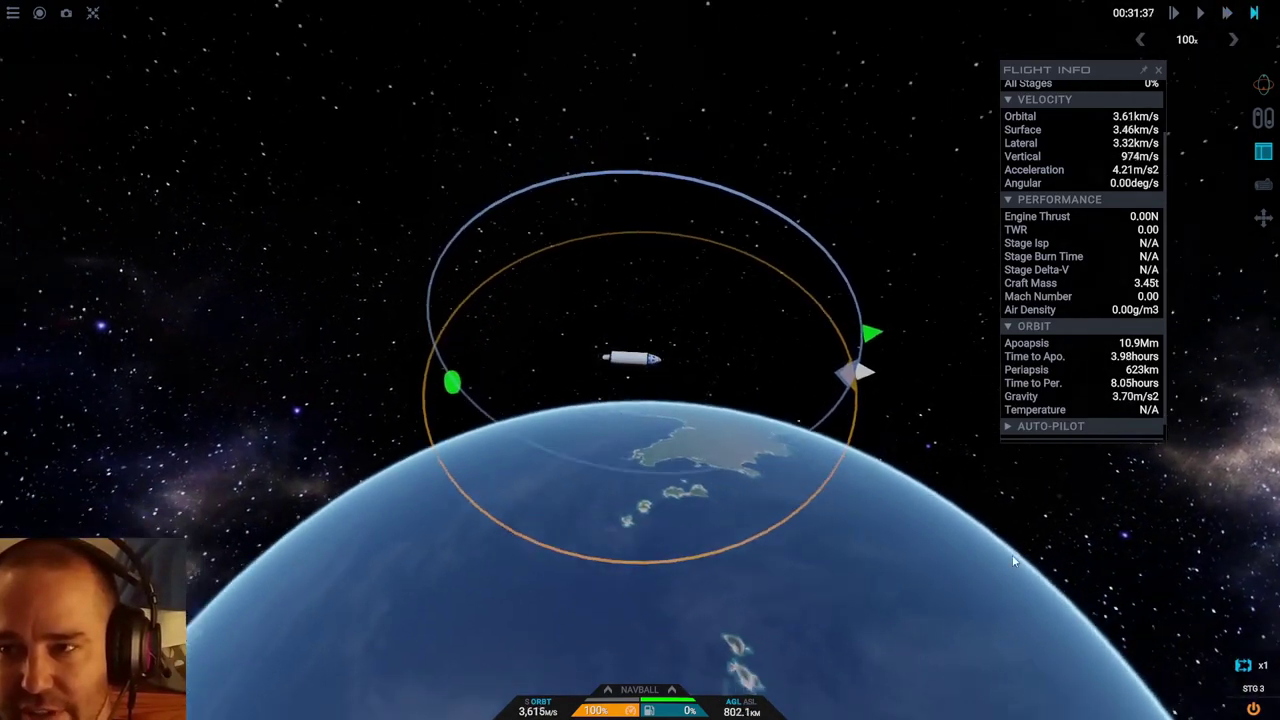